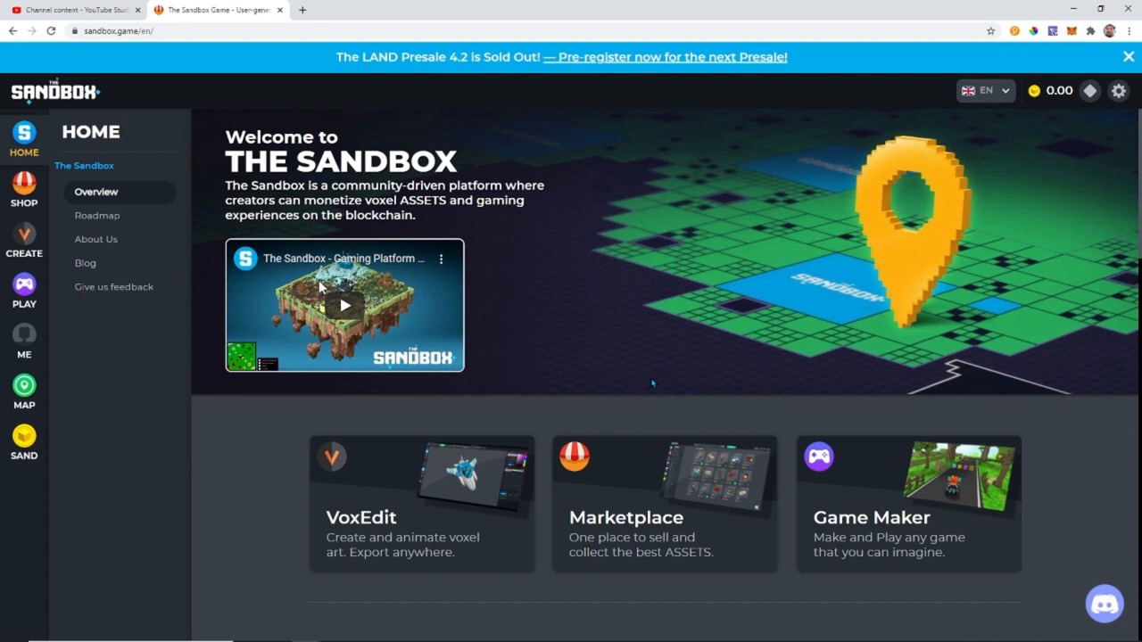
{"action": "mouse_move", "coordinate": [639, 393]}
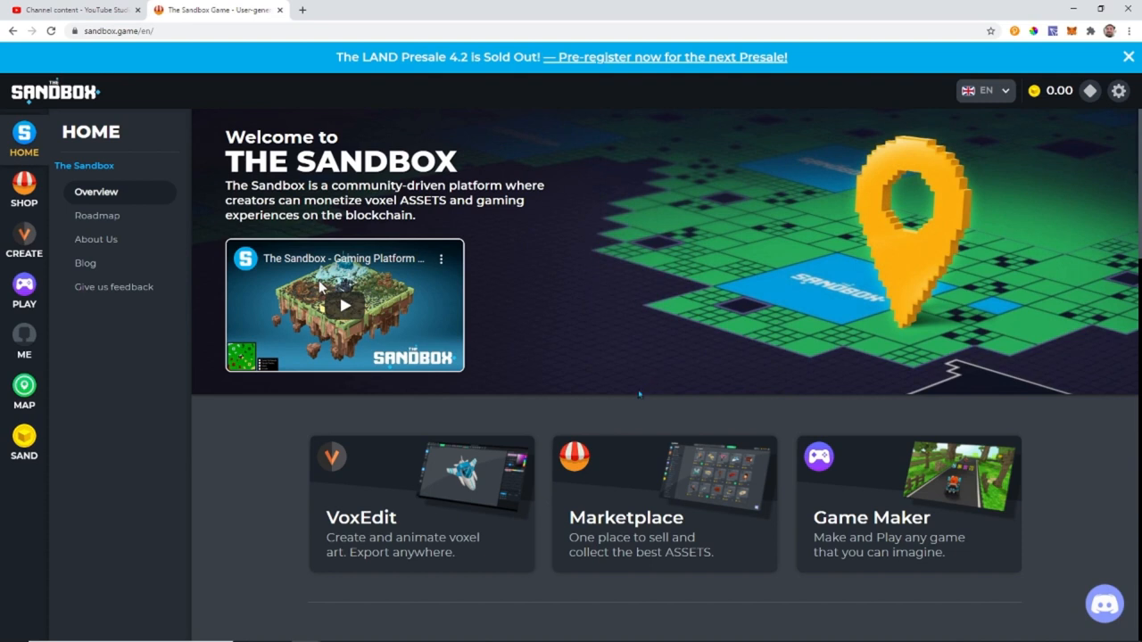
{"action": "mouse_move", "coordinate": [728, 364]}
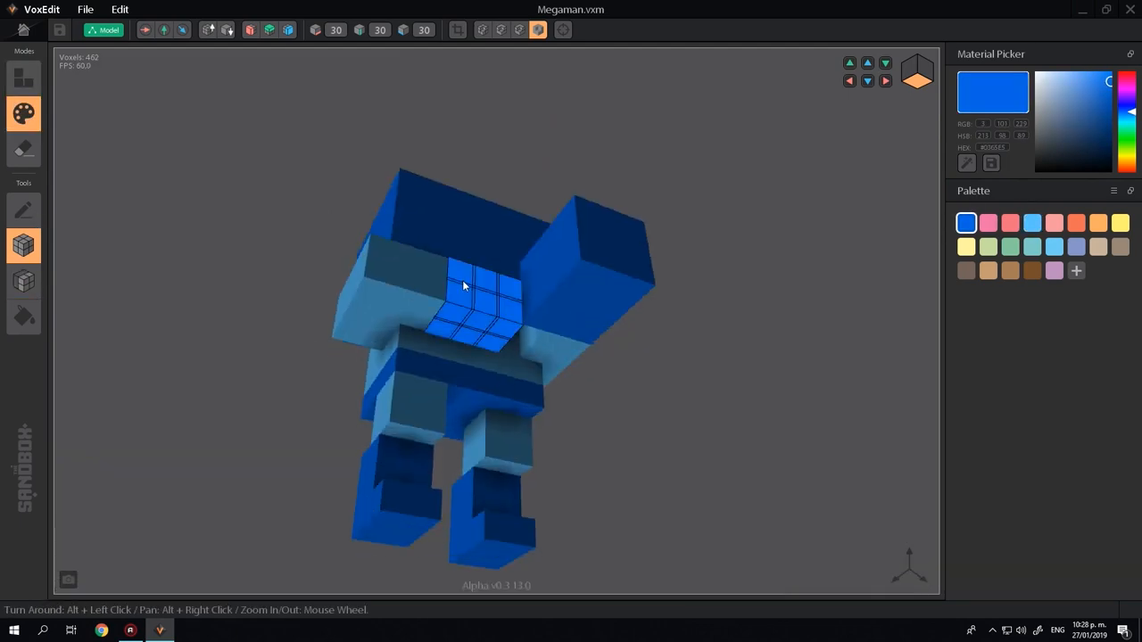
Step: Paint a tan face and an orange chest voxel on the blue Megaman figure
{"action": "left_click", "coordinate": [1076, 223]}
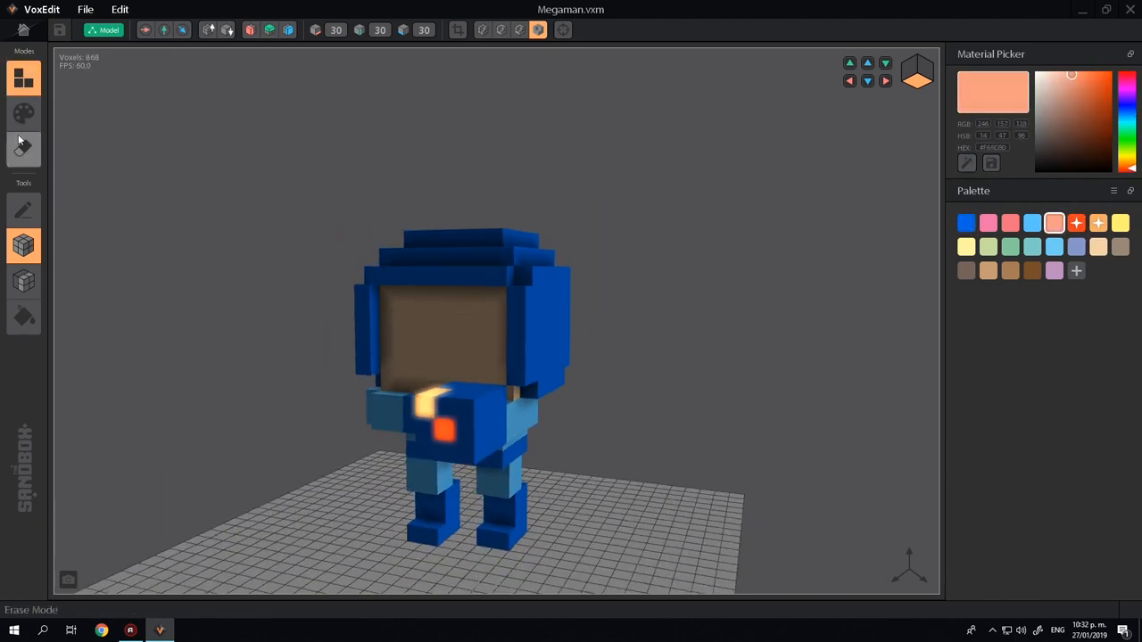
{"action": "left_click", "coordinate": [23, 114]}
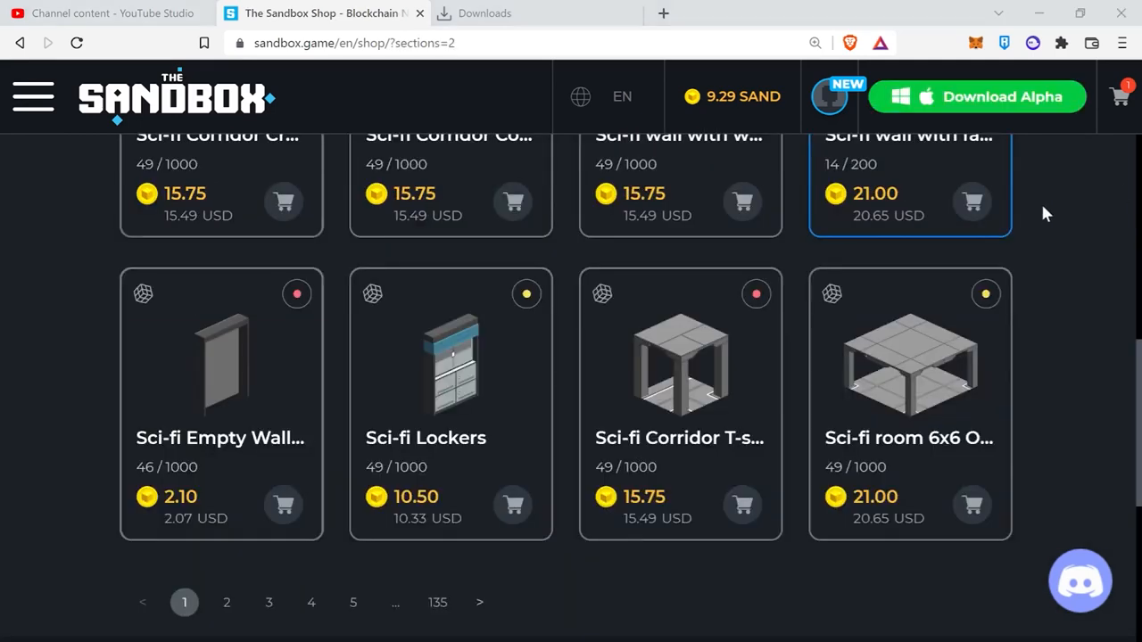
Step: Sort the 1610 shop entities by Lowest price so SAND coins and gems lead
{"action": "left_click", "coordinate": [924, 173]}
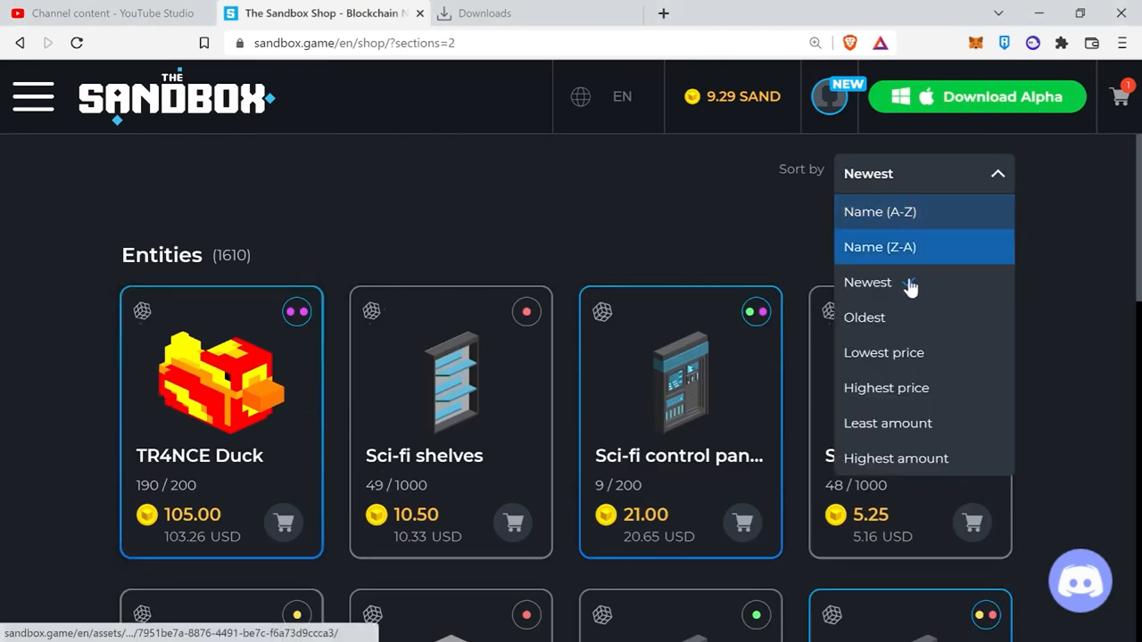
{"action": "left_click", "coordinate": [883, 353]}
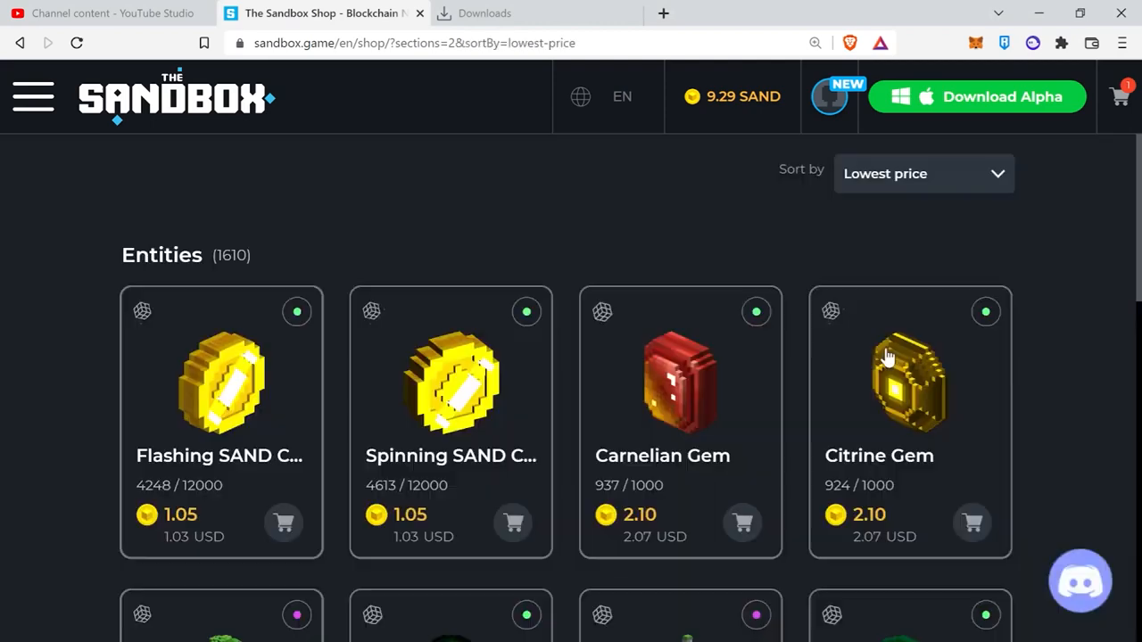
{"action": "mouse_move", "coordinate": [222, 446]}
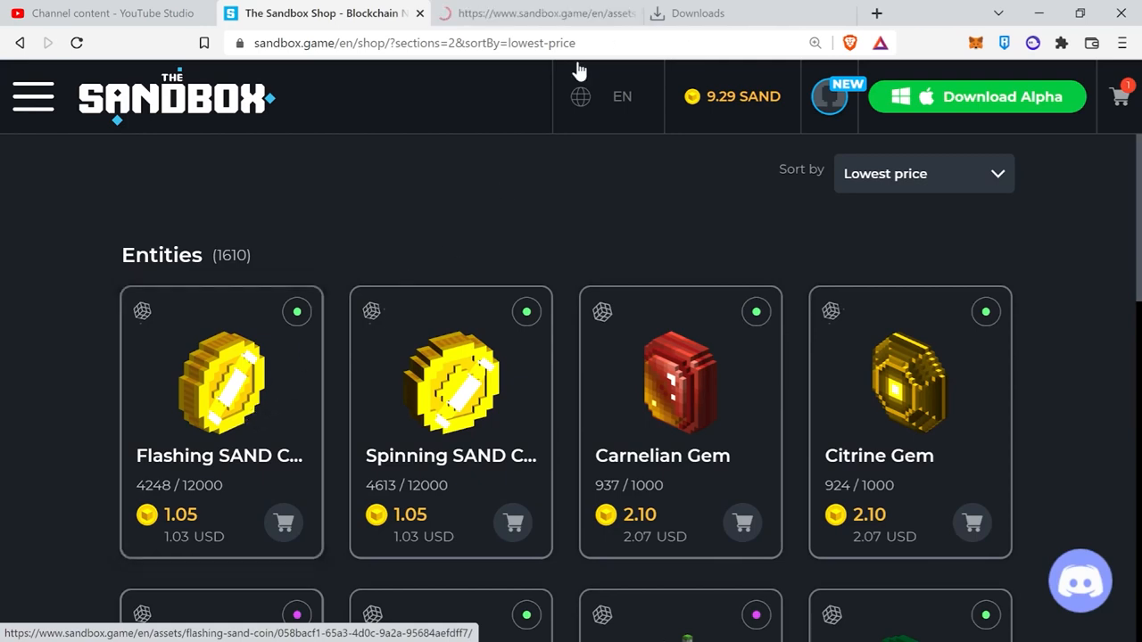
{"action": "scroll", "scroll_direction": "down", "scroll_amount": 3}
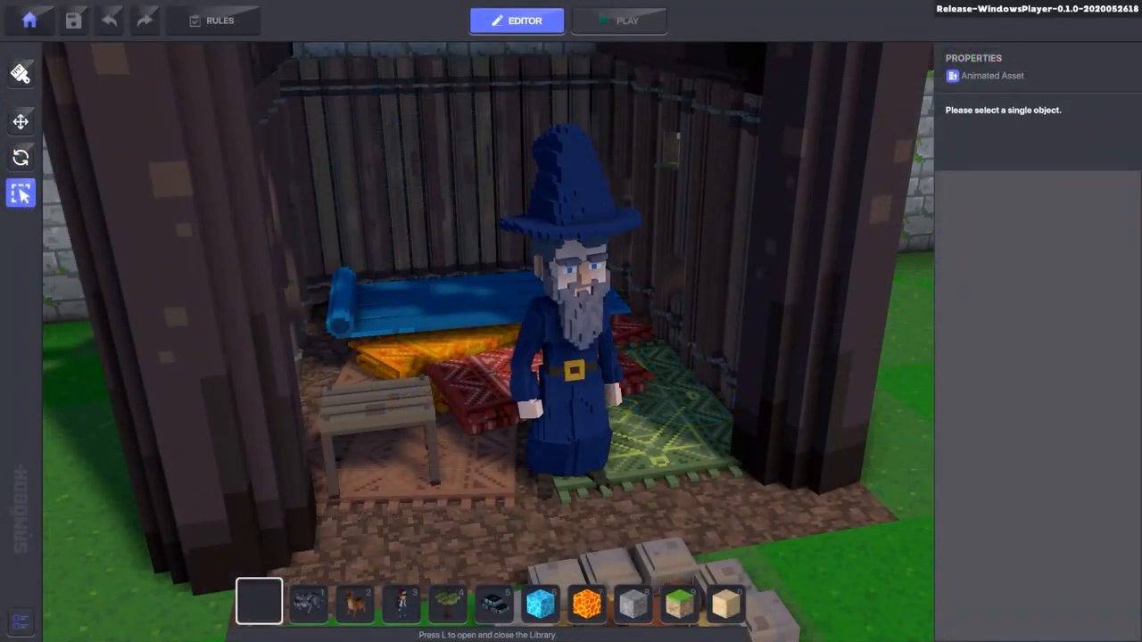
{"action": "key", "text": "alt+tab"}
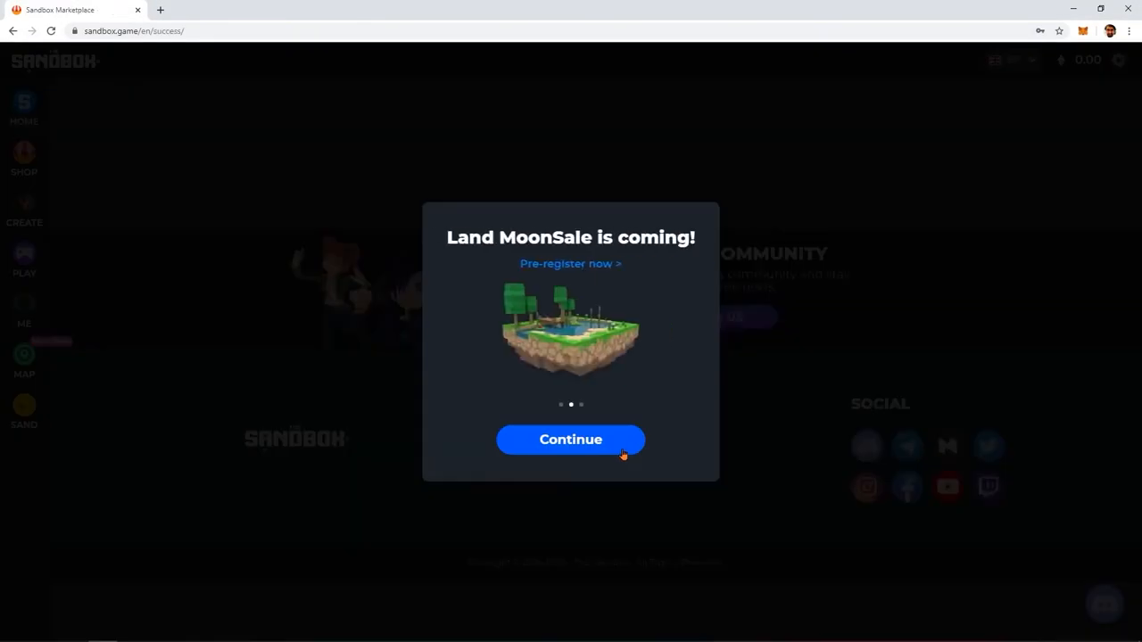
Step: Dismiss the Land MoonSale popup and download Game Maker Alpha v0.1 for Windows from Play
{"action": "left_click", "coordinate": [571, 439]}
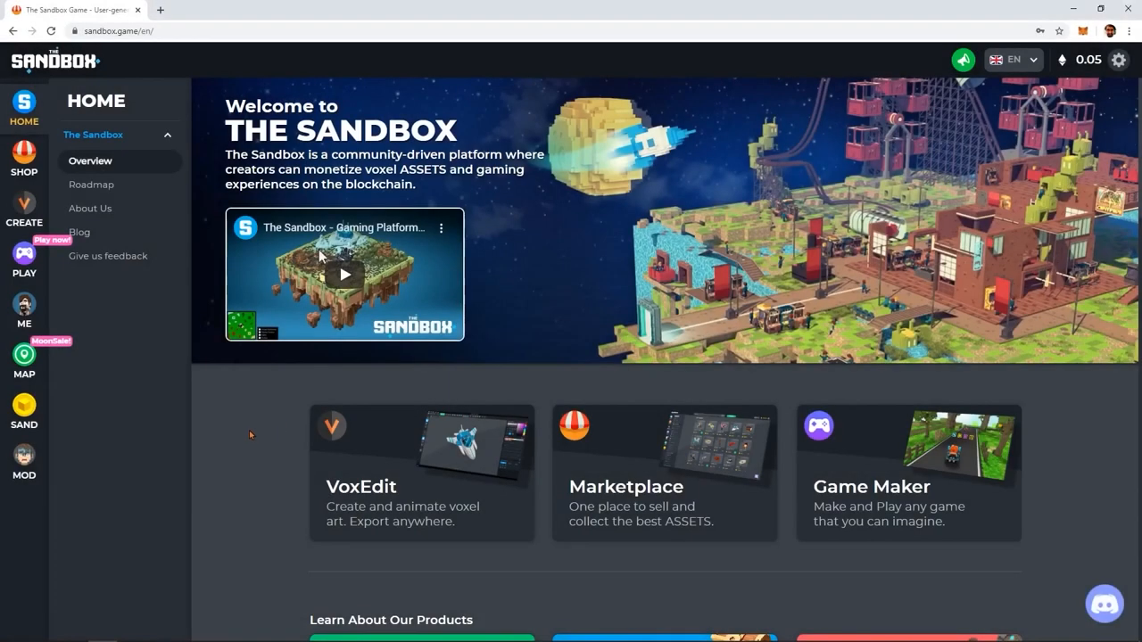
{"action": "left_click", "coordinate": [25, 259]}
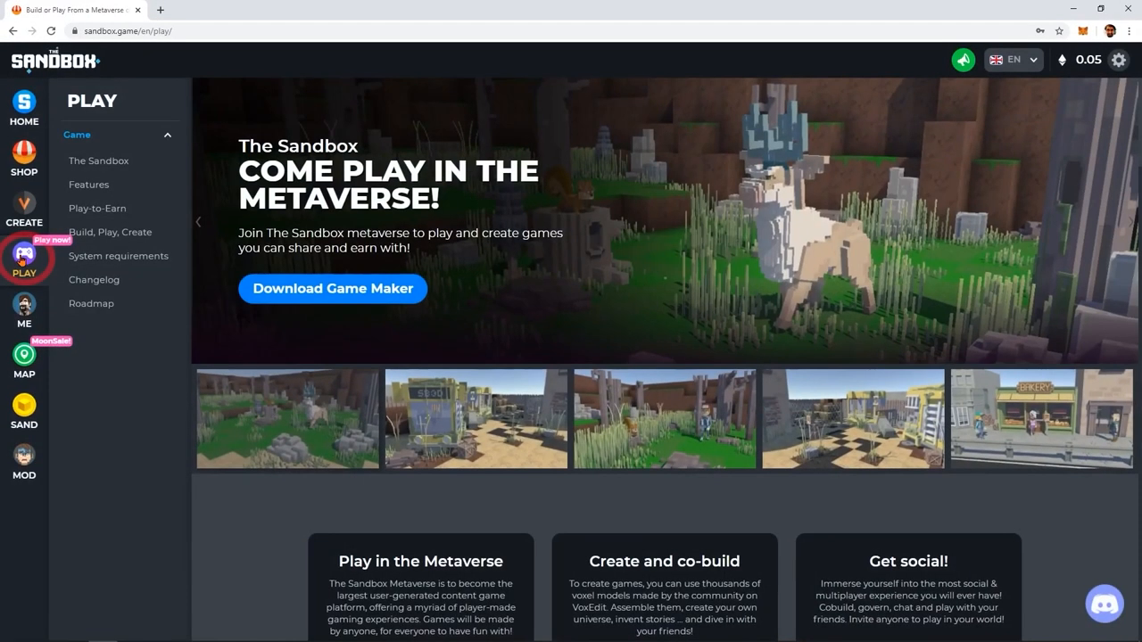
{"action": "left_click", "coordinate": [332, 289]}
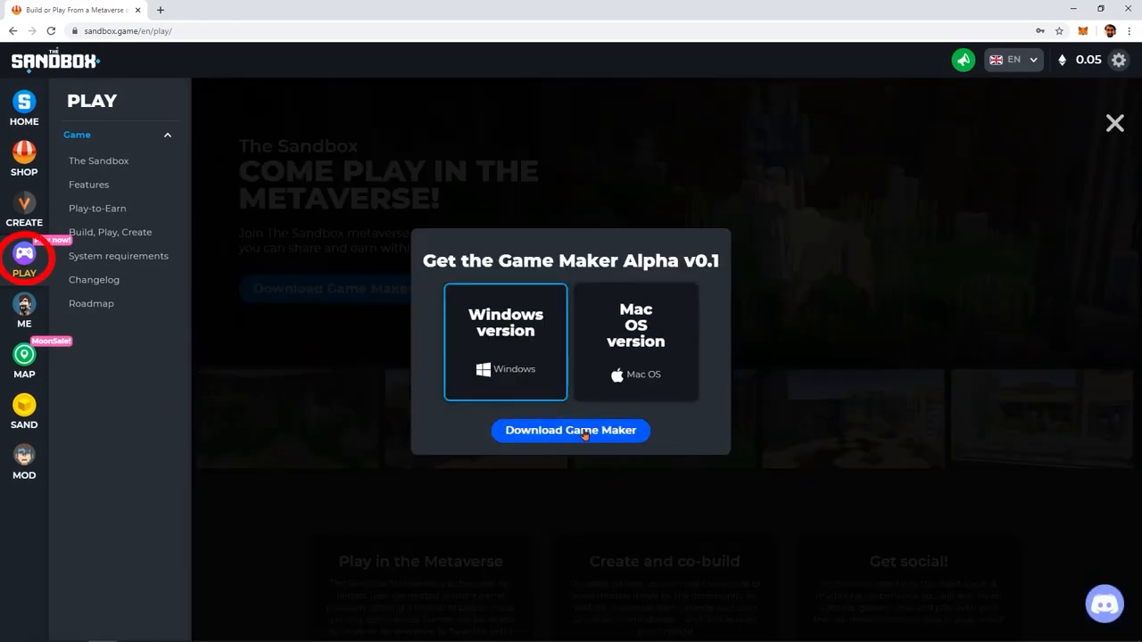
{"action": "left_click", "coordinate": [571, 430]}
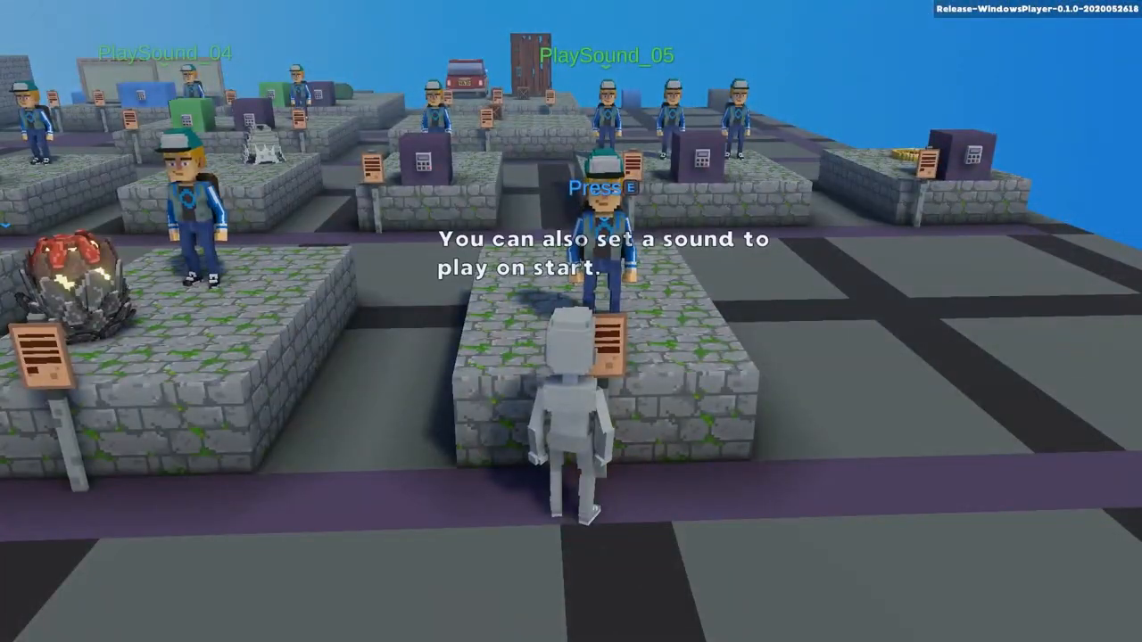
{"action": "left_click", "coordinate": [516, 20]}
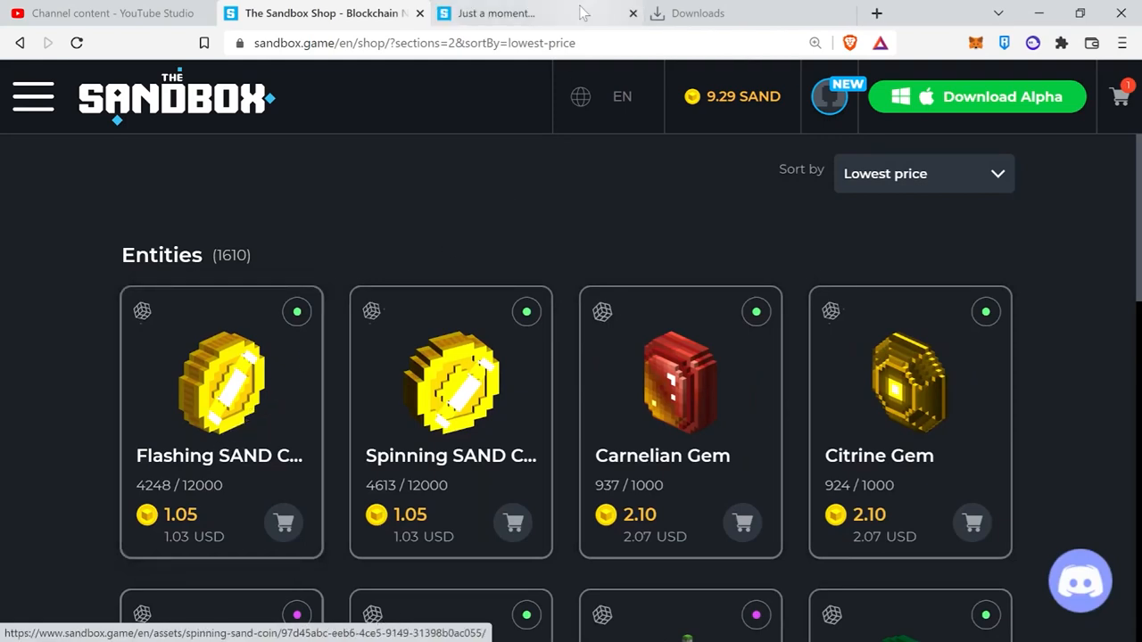
Step: Find the Flashing SAND Coin in the shop and start buying it at 1.05
{"action": "scroll", "scroll_direction": "down", "scroll_amount": 3}
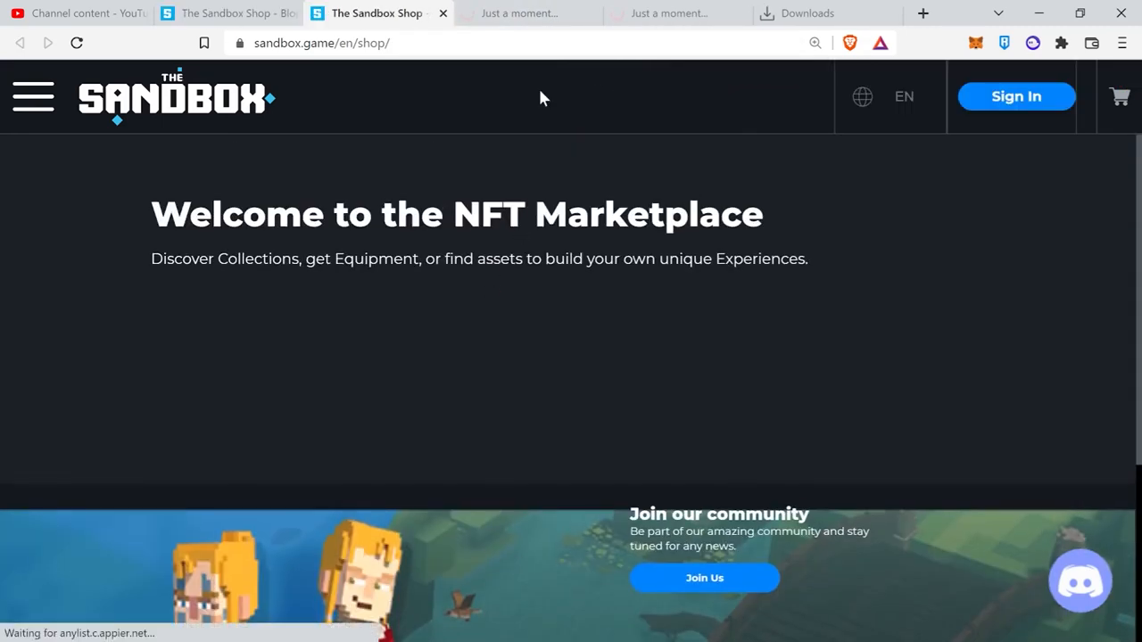
{"action": "left_click", "coordinate": [671, 12]}
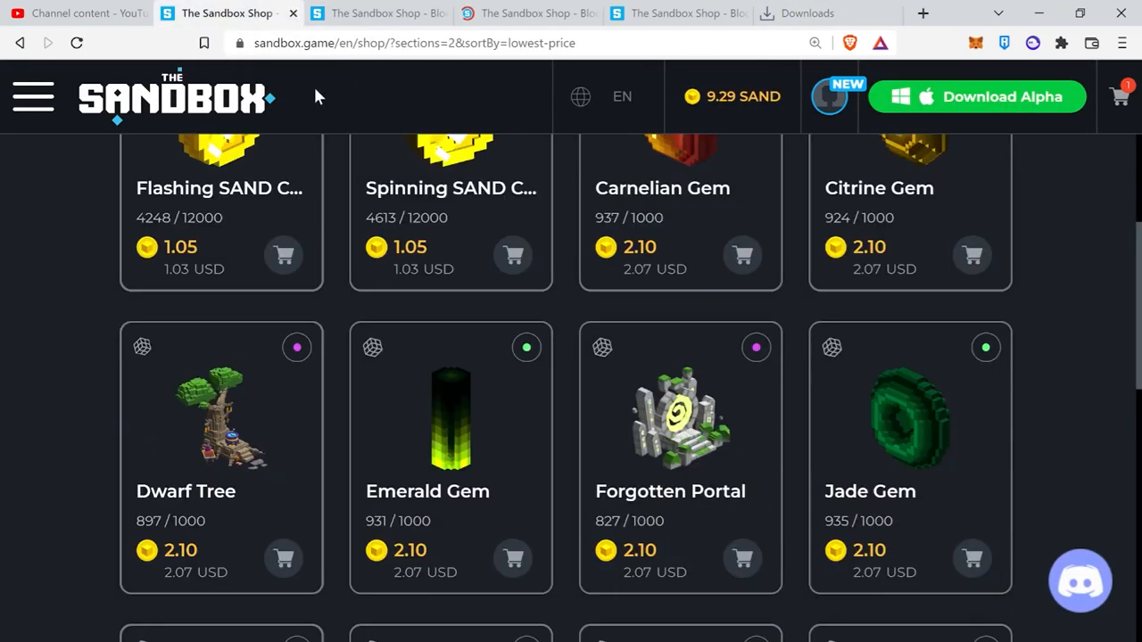
{"action": "scroll", "scroll_direction": "up", "scroll_amount": 3}
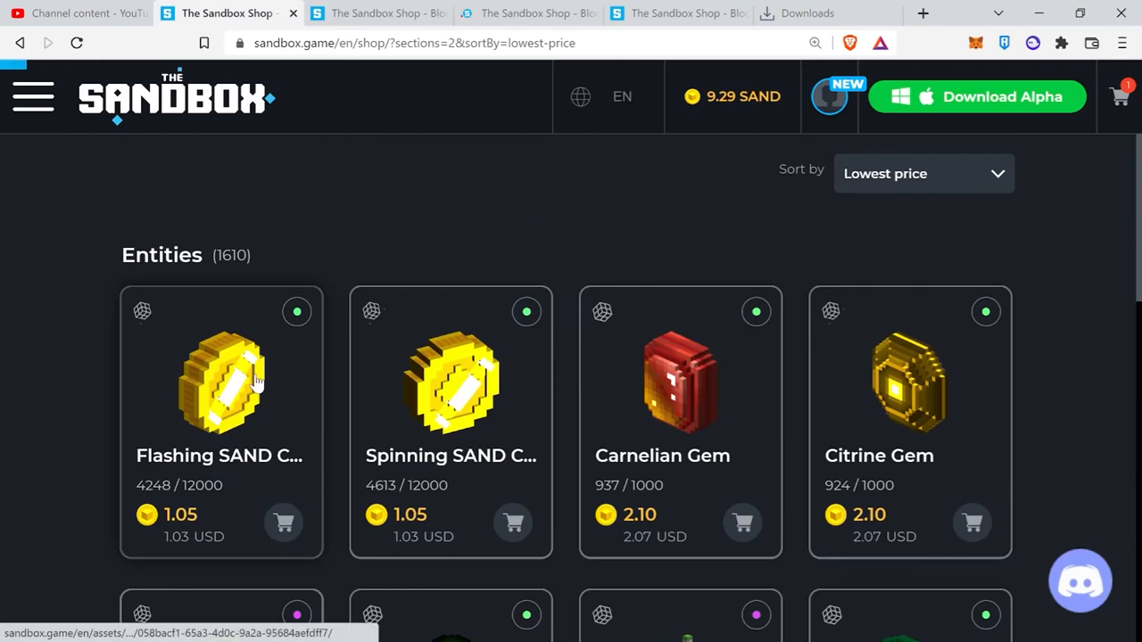
{"action": "left_click", "coordinate": [221, 384]}
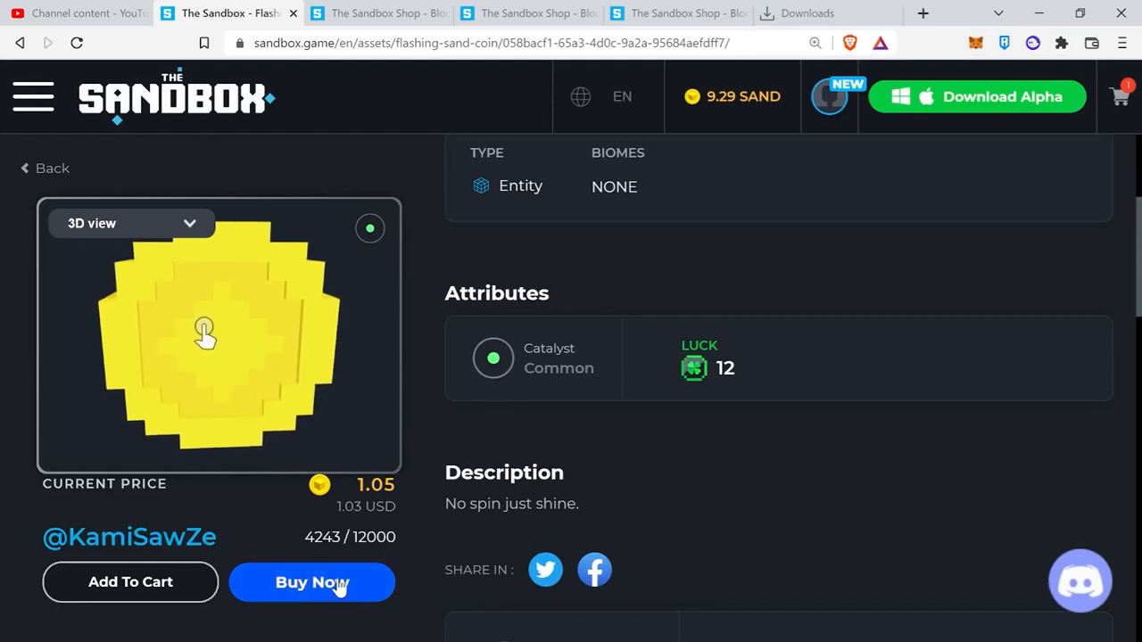
{"action": "left_click", "coordinate": [311, 581]}
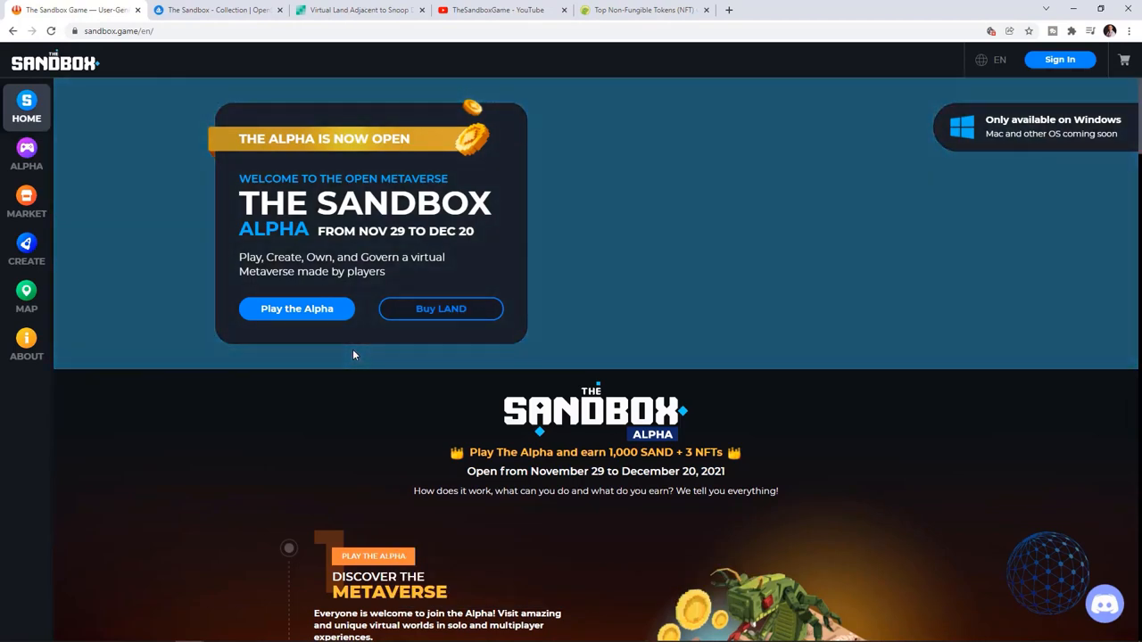
Step: Browse OpenSea LAND listings around 3.5, then switch to the LAND map with the ATARI estate
{"action": "left_click", "coordinate": [218, 10]}
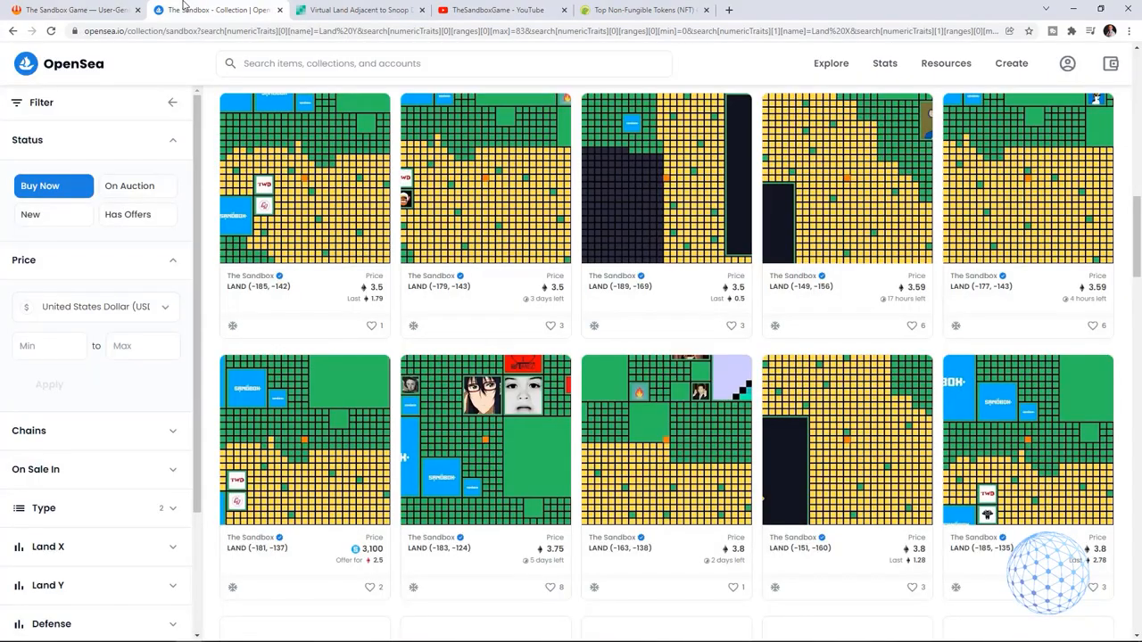
{"action": "scroll", "scroll_direction": "down", "scroll_amount": 3}
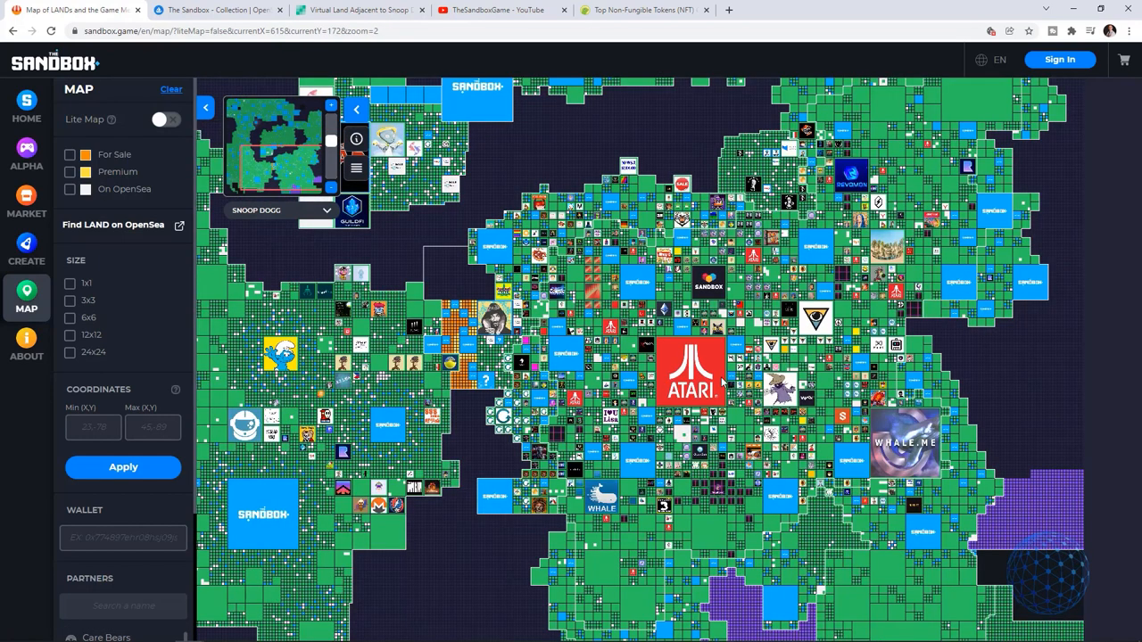
{"action": "left_click", "coordinate": [25, 107]}
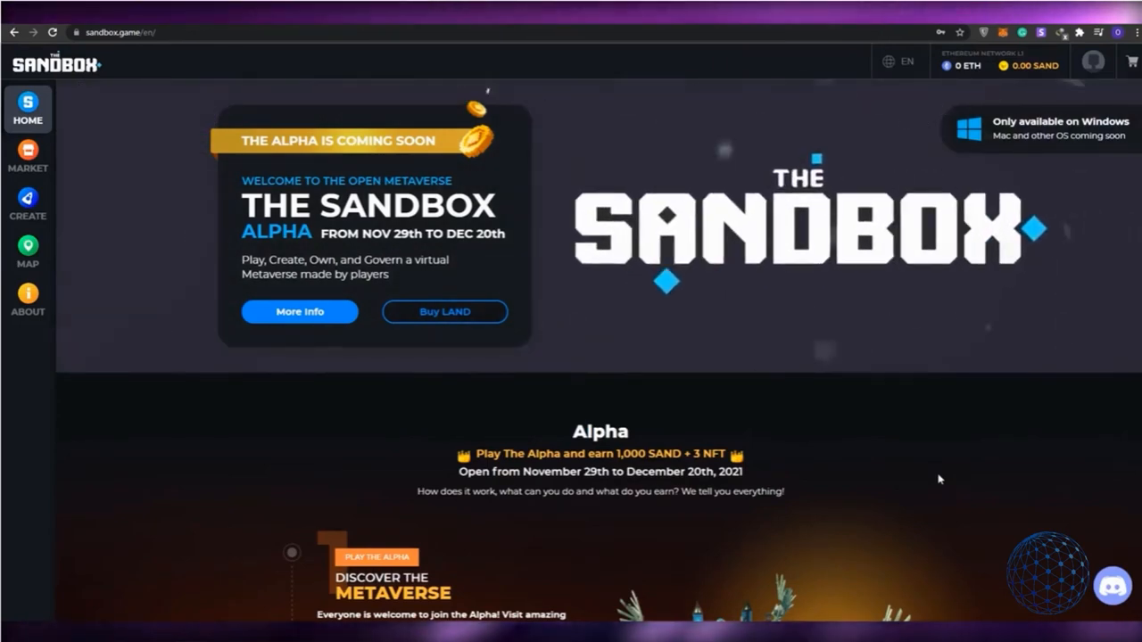
Step: Scroll down the sandbox.game home page toward the MAP section
{"action": "scroll", "scroll_direction": "down", "scroll_amount": 3}
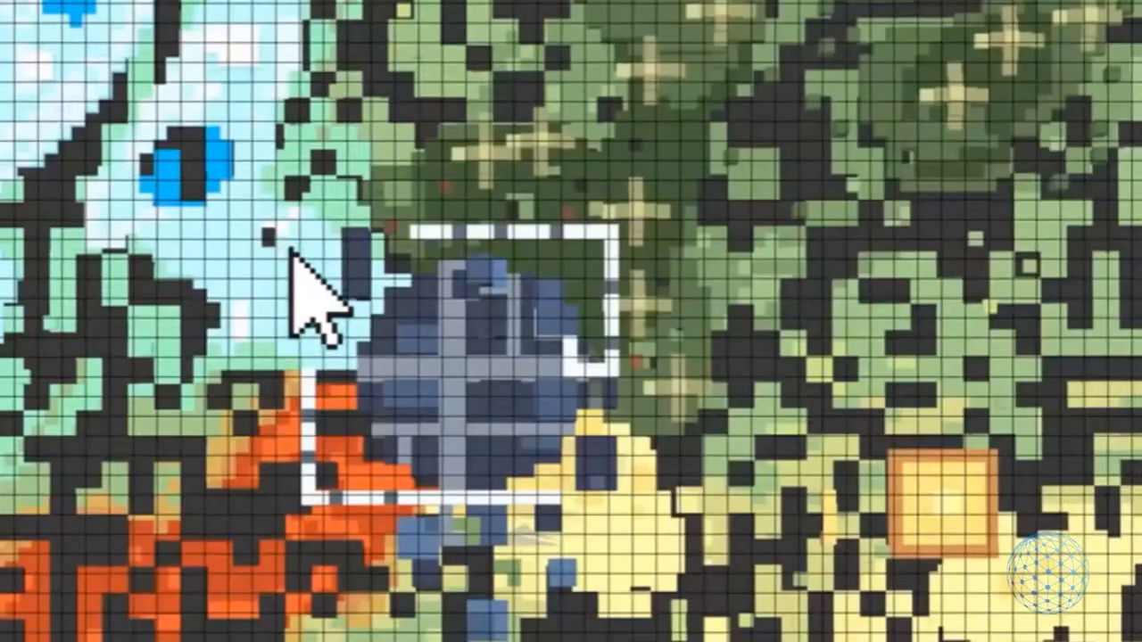
{"action": "mouse_move", "coordinate": [214, 464]}
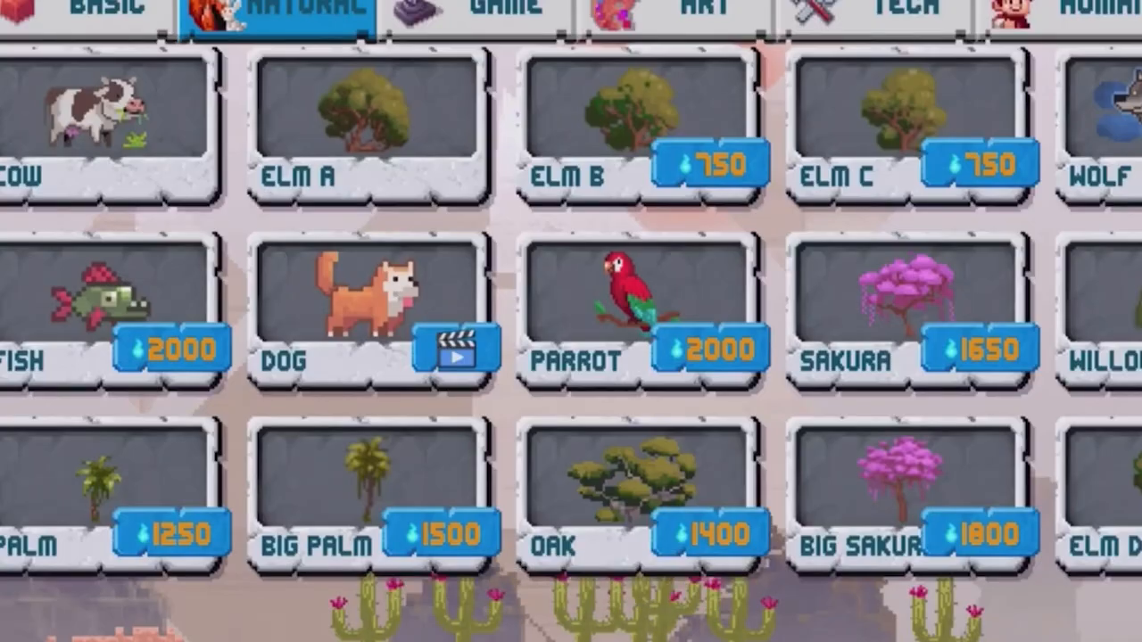
{"action": "left_click", "coordinate": [1070, 10]}
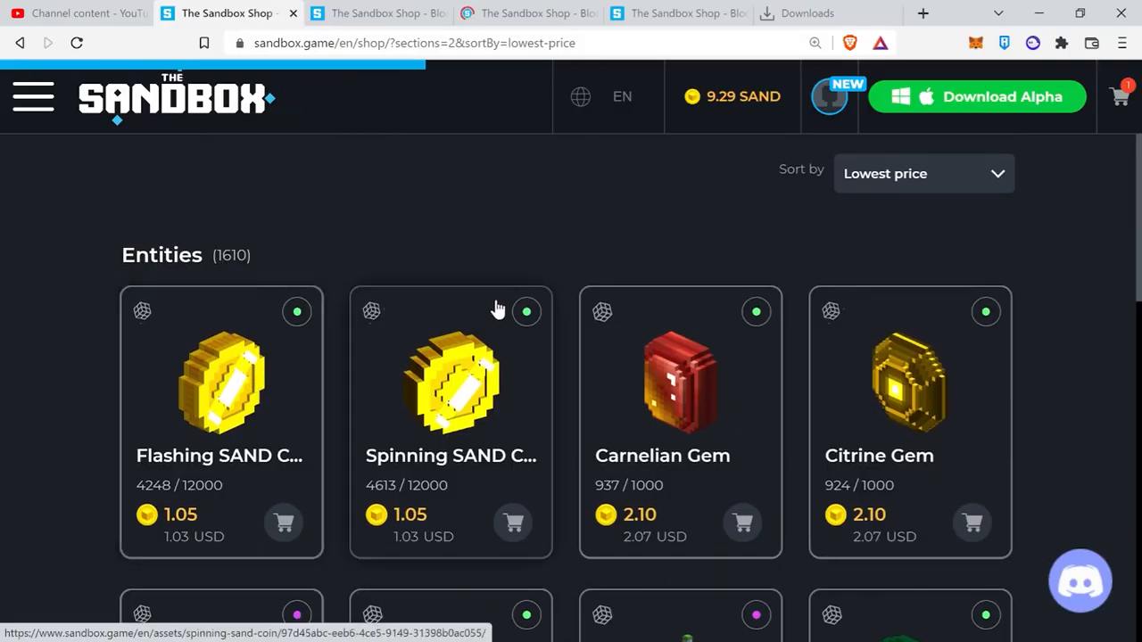
{"action": "mouse_move", "coordinate": [539, 303]}
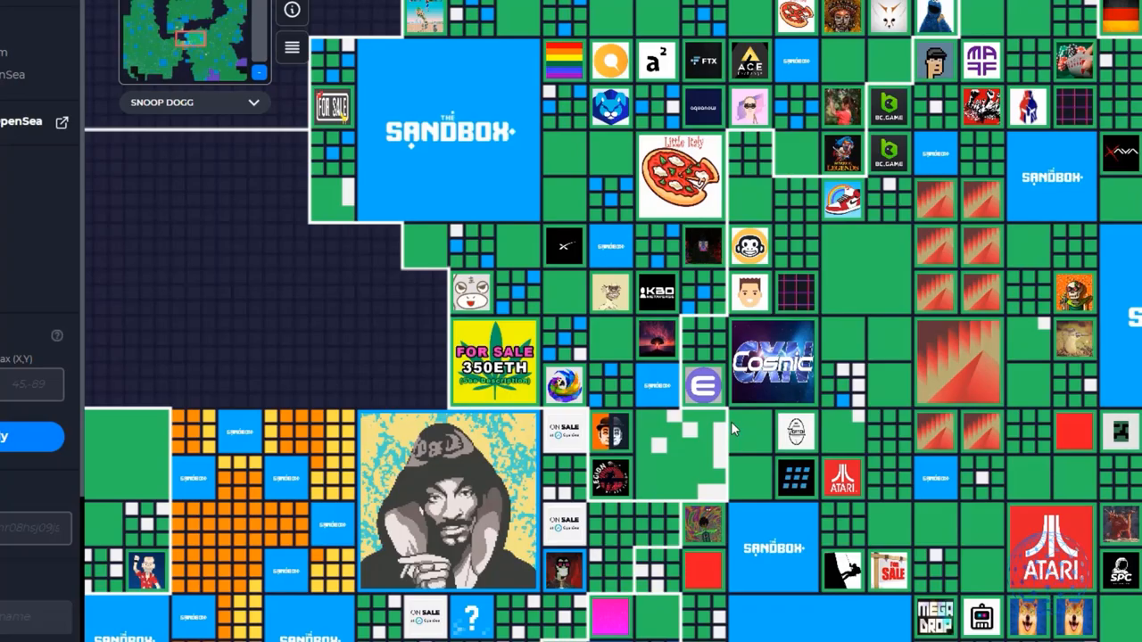
{"action": "mouse_move", "coordinate": [813, 332]}
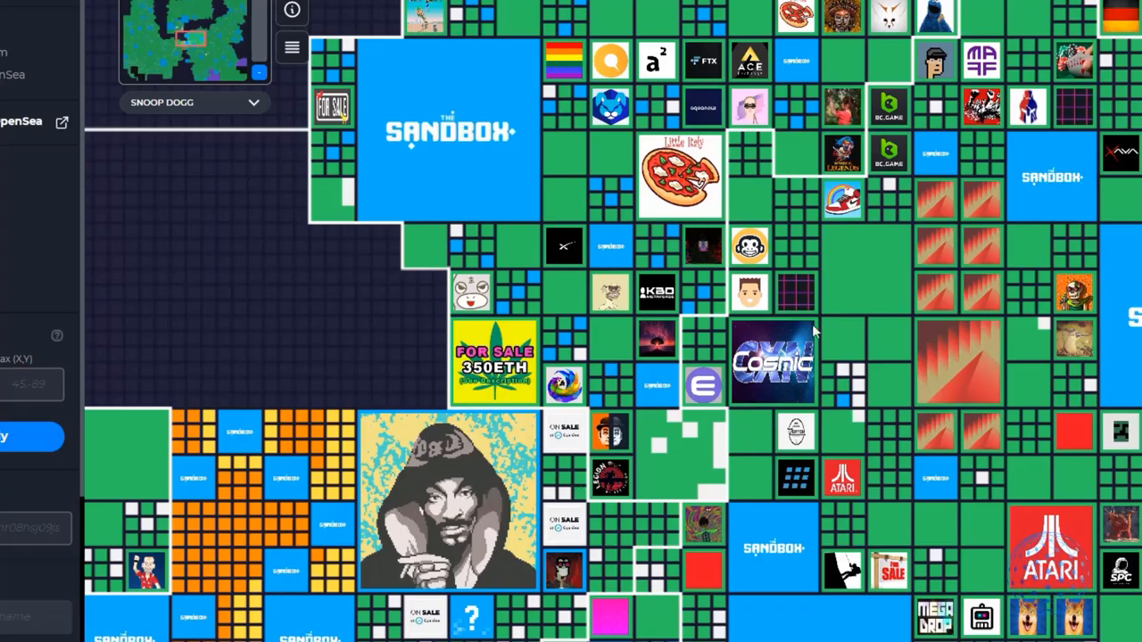
{"action": "mouse_move", "coordinate": [949, 205]}
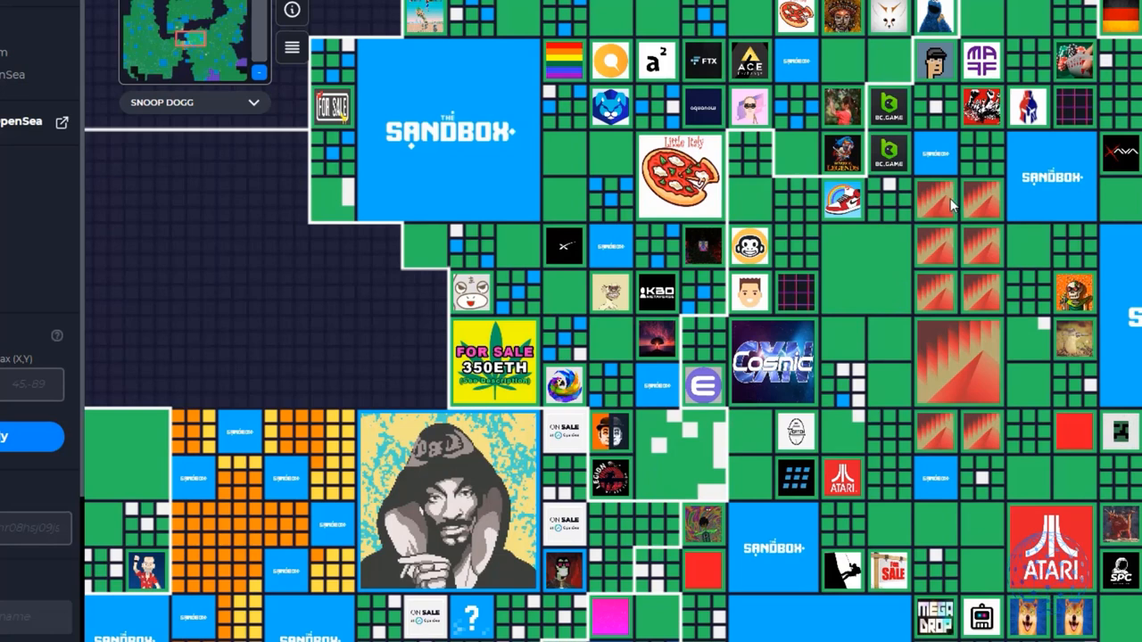
{"action": "mouse_move", "coordinate": [913, 230]}
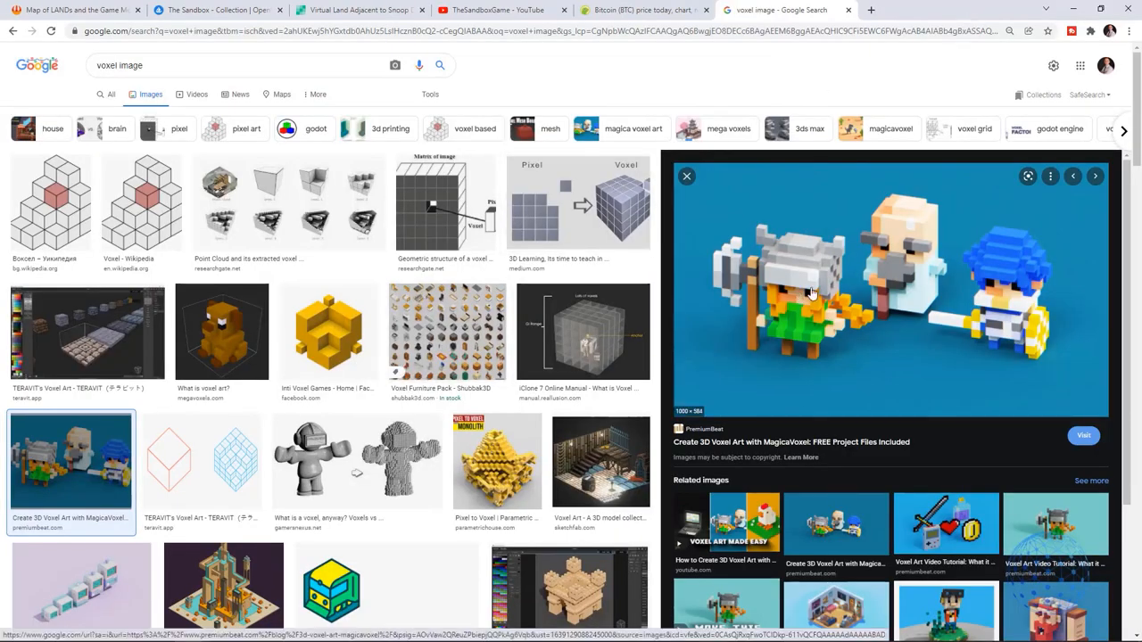
{"action": "mouse_move", "coordinate": [834, 335]}
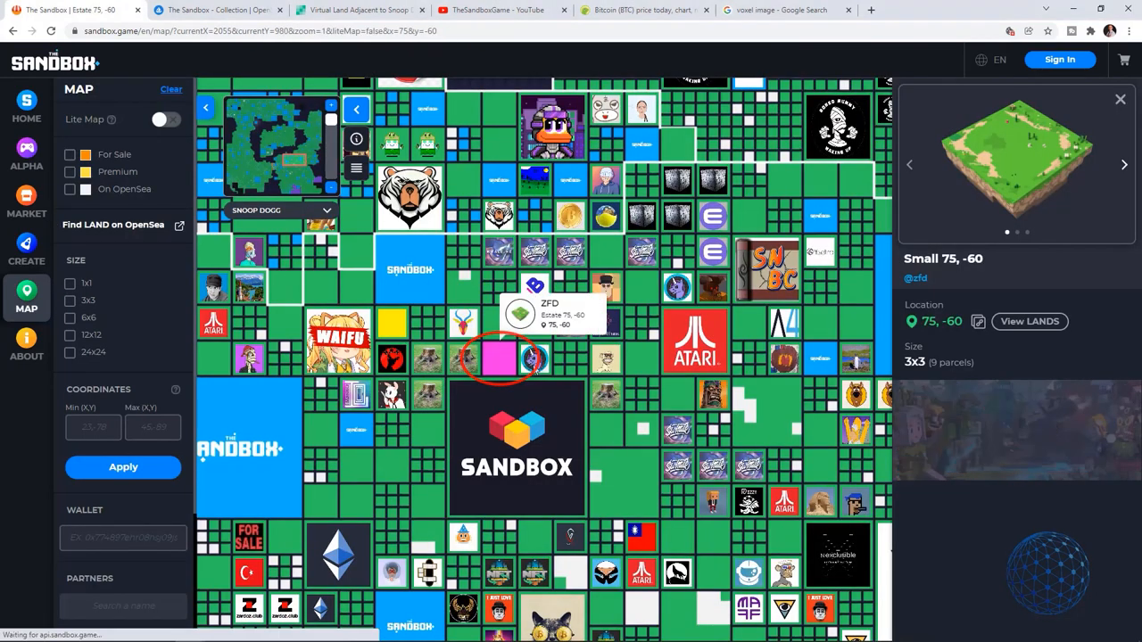
Step: From the 75, -60 LAND details, go to its OpenSea listings for sale
{"action": "scroll", "scroll_direction": "down", "scroll_amount": 3}
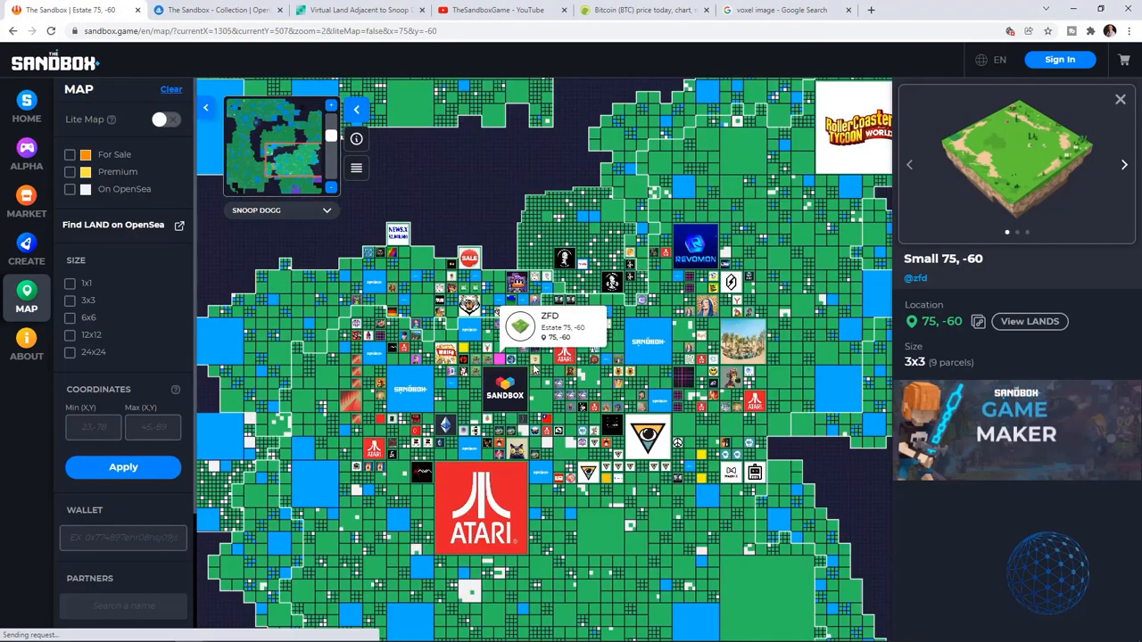
{"action": "left_click", "coordinate": [25, 107]}
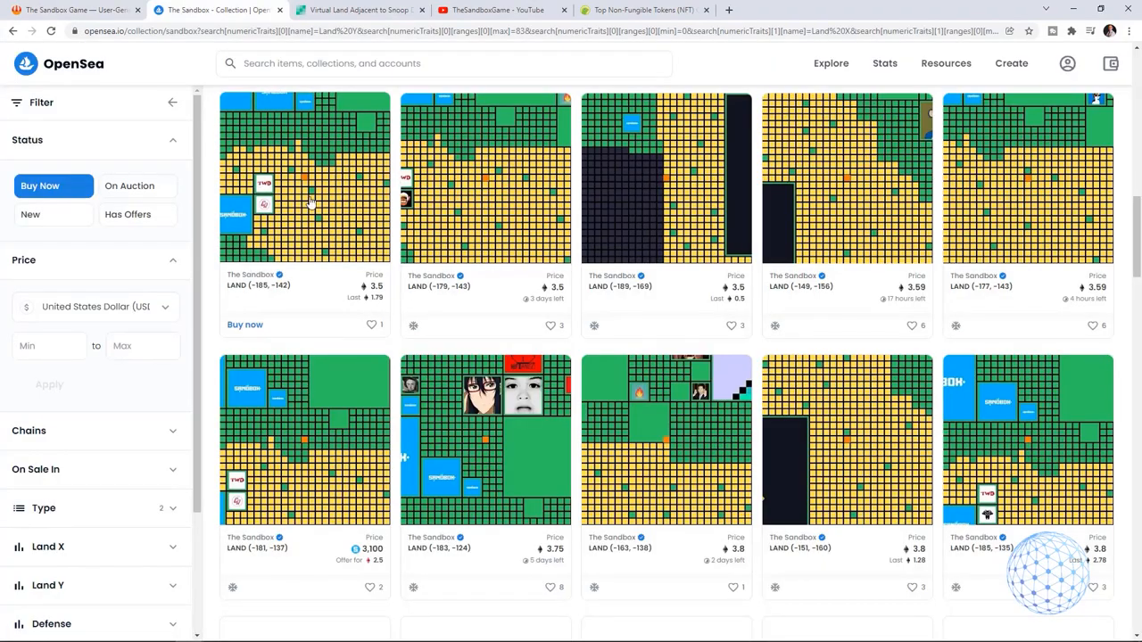
Step: Scroll the 274 Buy Now LAND results within Land X 0–73, Land Y 0–83, Price: Low to High
{"action": "scroll", "scroll_direction": "up", "scroll_amount": 3}
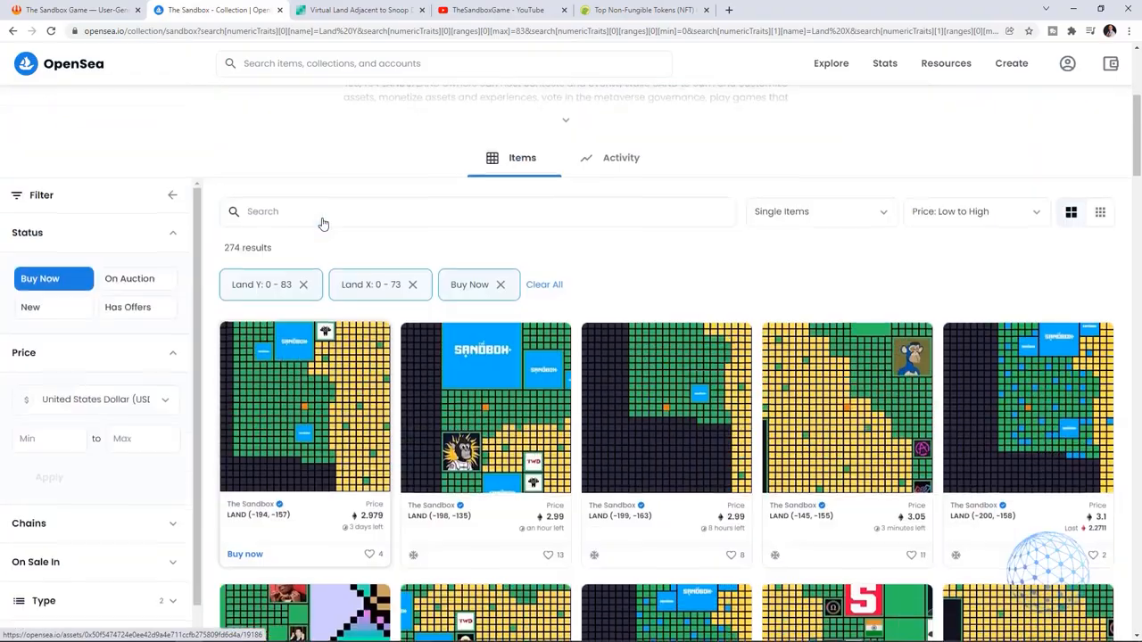
{"action": "scroll", "scroll_direction": "down", "scroll_amount": 3}
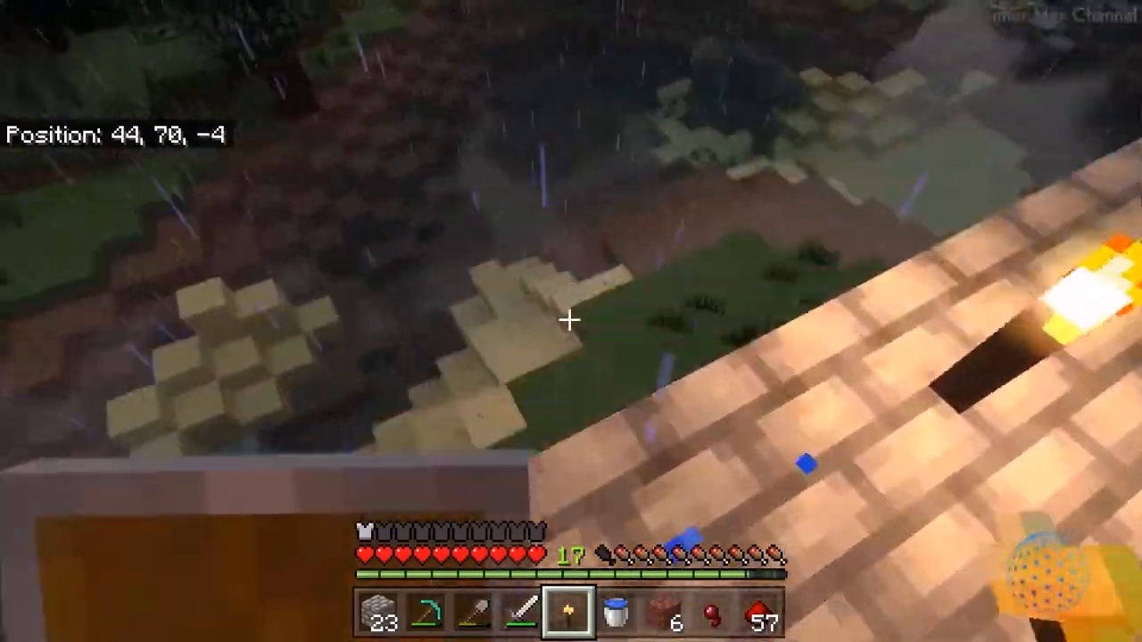
{"action": "mouse_move", "coordinate": [571, 321]}
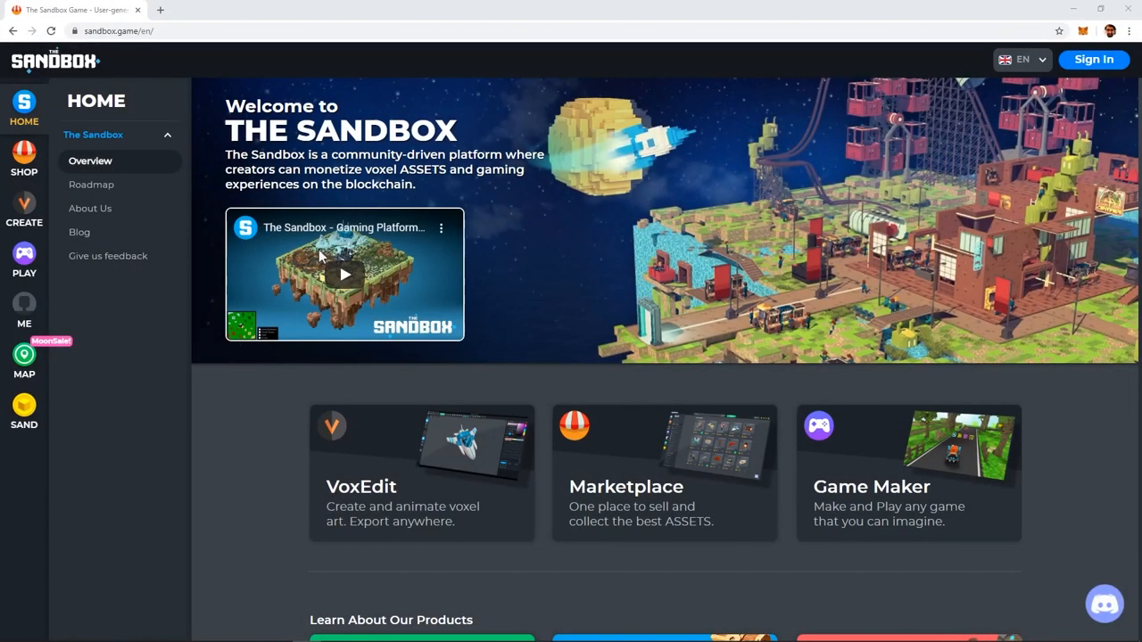
{"action": "mouse_move", "coordinate": [942, 493]}
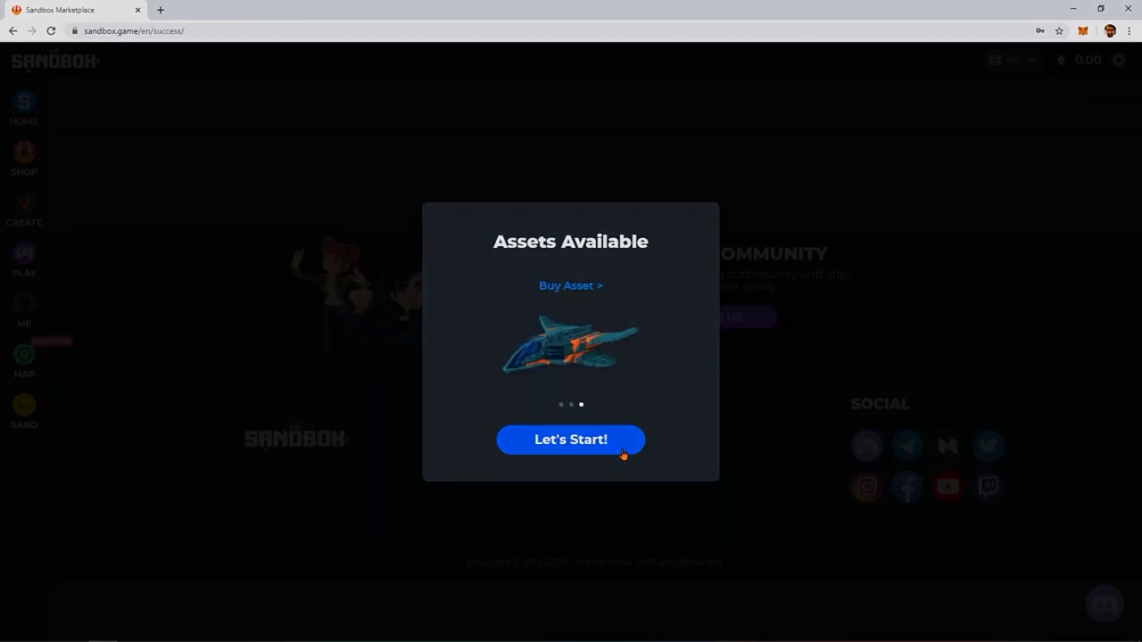
Step: Close the welcome slides and download Game Maker from the Play page
{"action": "left_click", "coordinate": [571, 439]}
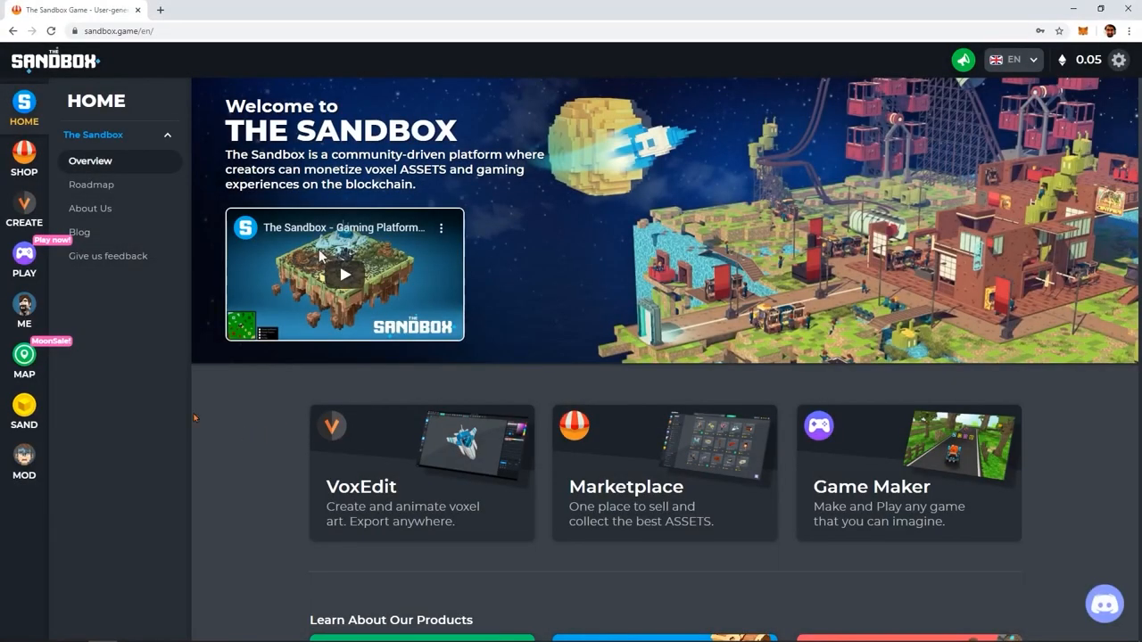
{"action": "left_click", "coordinate": [25, 259]}
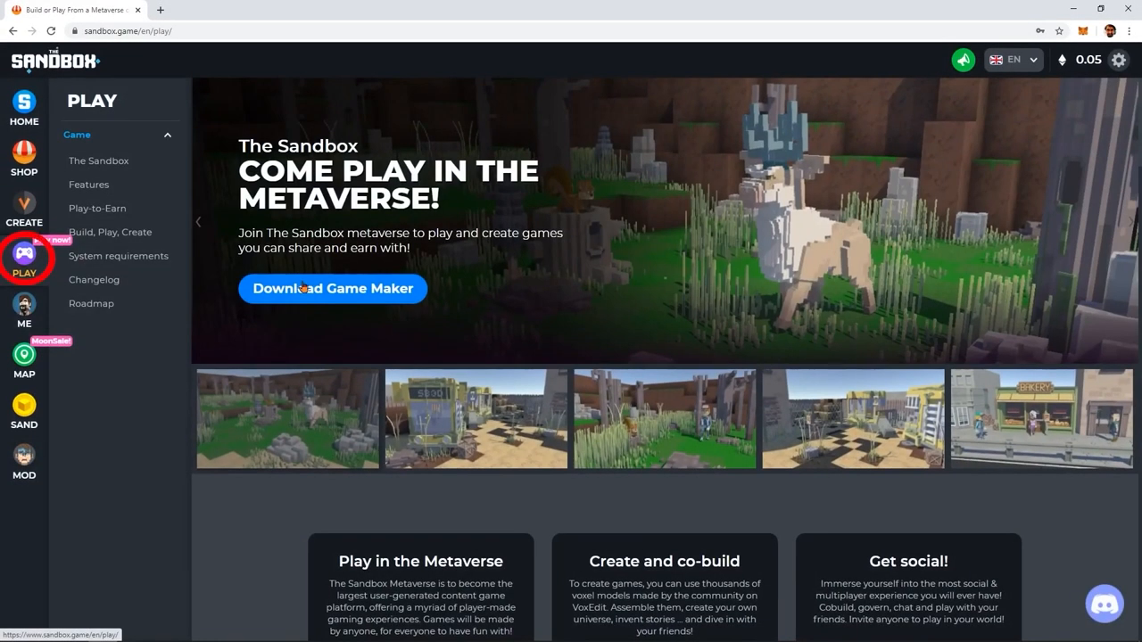
{"action": "left_click", "coordinate": [332, 289]}
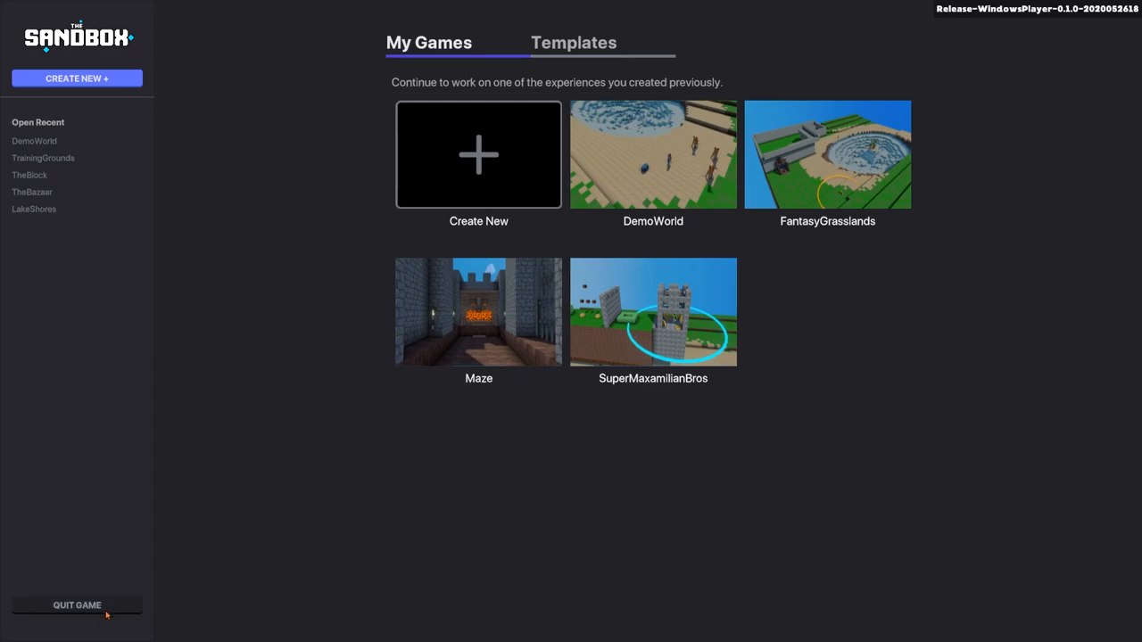
Step: Quit Game Maker from My Games, confirming YES without saving
{"action": "left_click", "coordinate": [76, 605]}
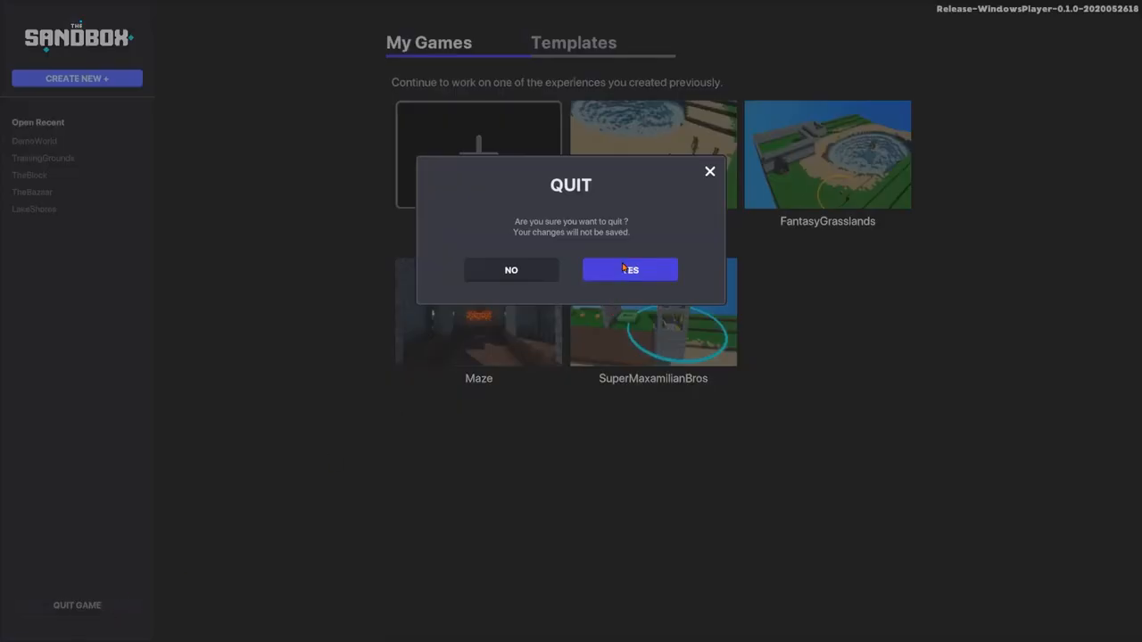
{"action": "left_click", "coordinate": [628, 270]}
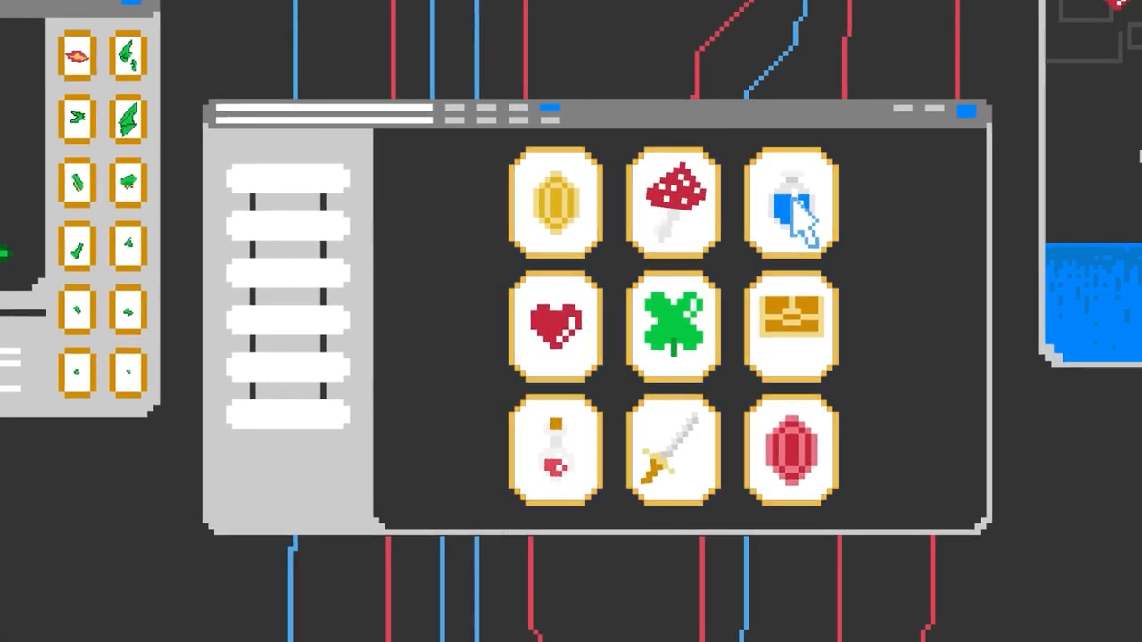
{"action": "left_click", "coordinate": [671, 325]}
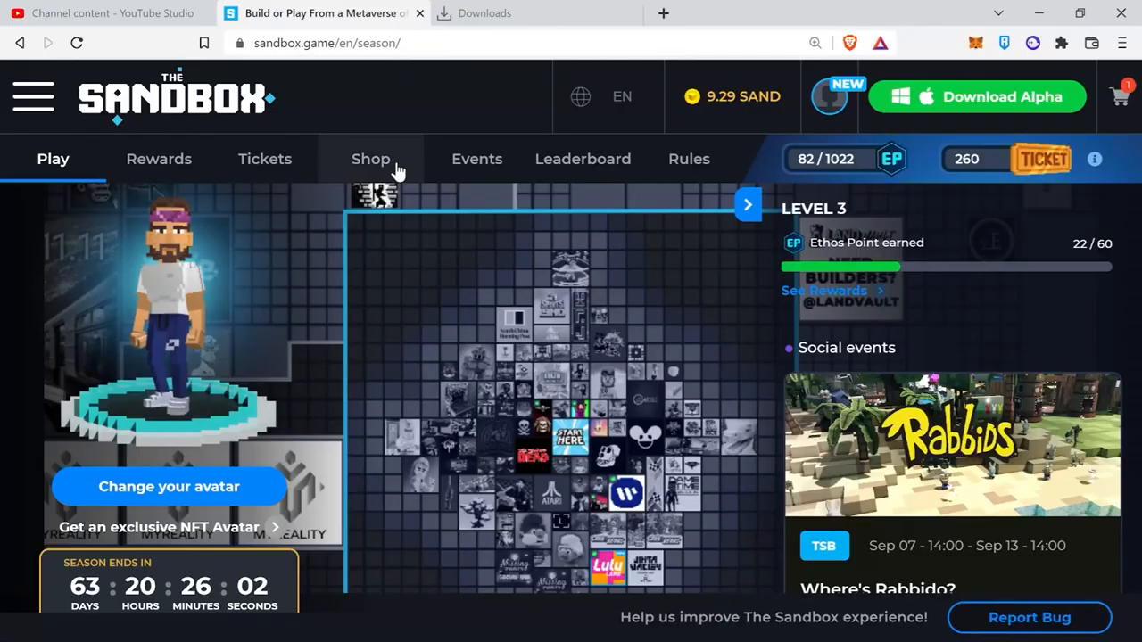
Step: Browse the shop's 1610 Entities and sort them by Lowest price, SAND Coin items first
{"action": "left_click", "coordinate": [371, 159]}
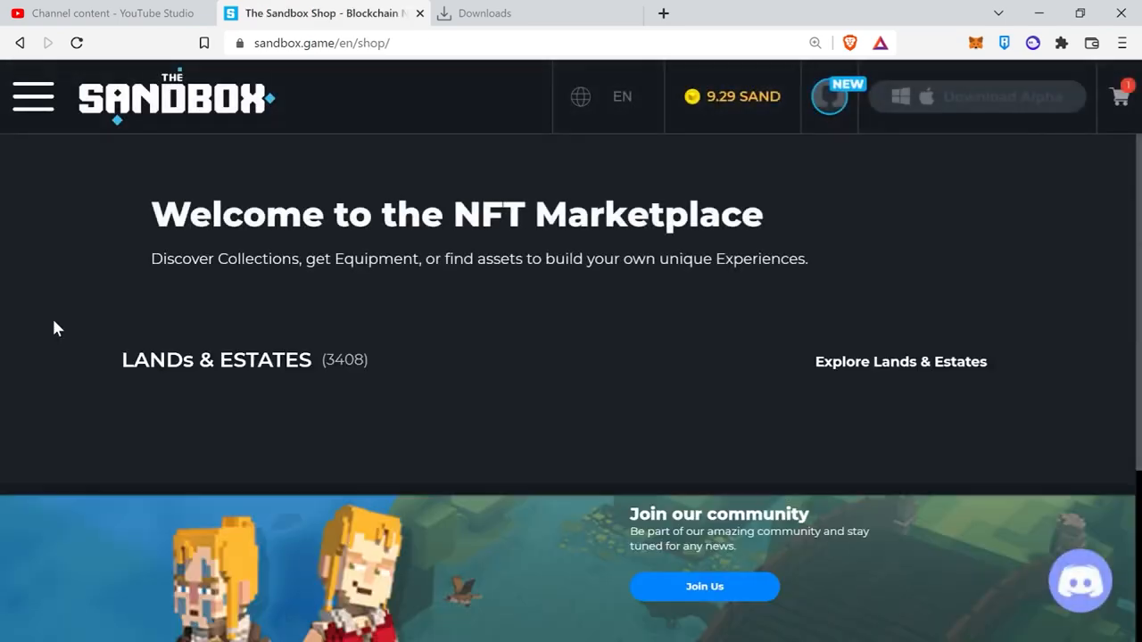
{"action": "scroll", "scroll_direction": "down", "scroll_amount": 3}
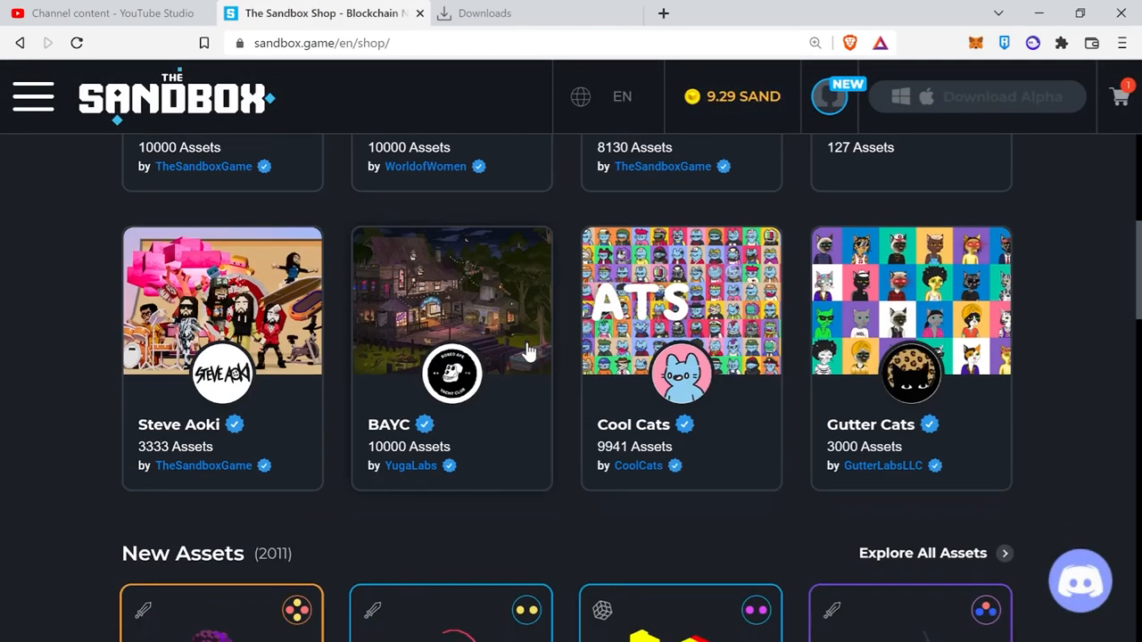
{"action": "scroll", "scroll_direction": "down", "scroll_amount": 3}
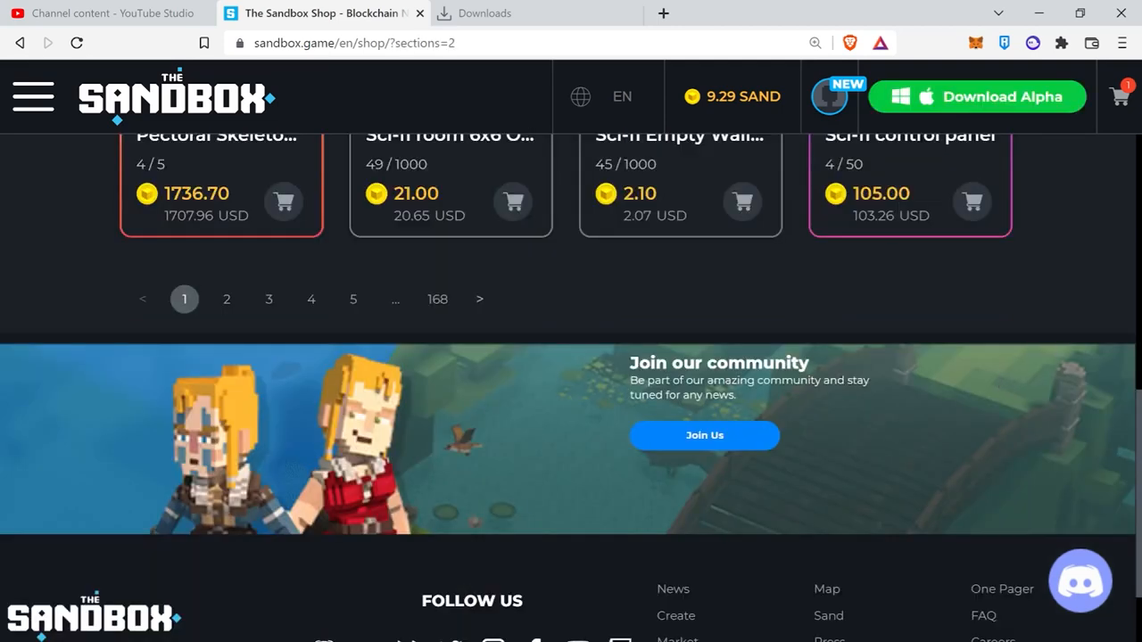
{"action": "scroll", "scroll_direction": "up", "scroll_amount": 3}
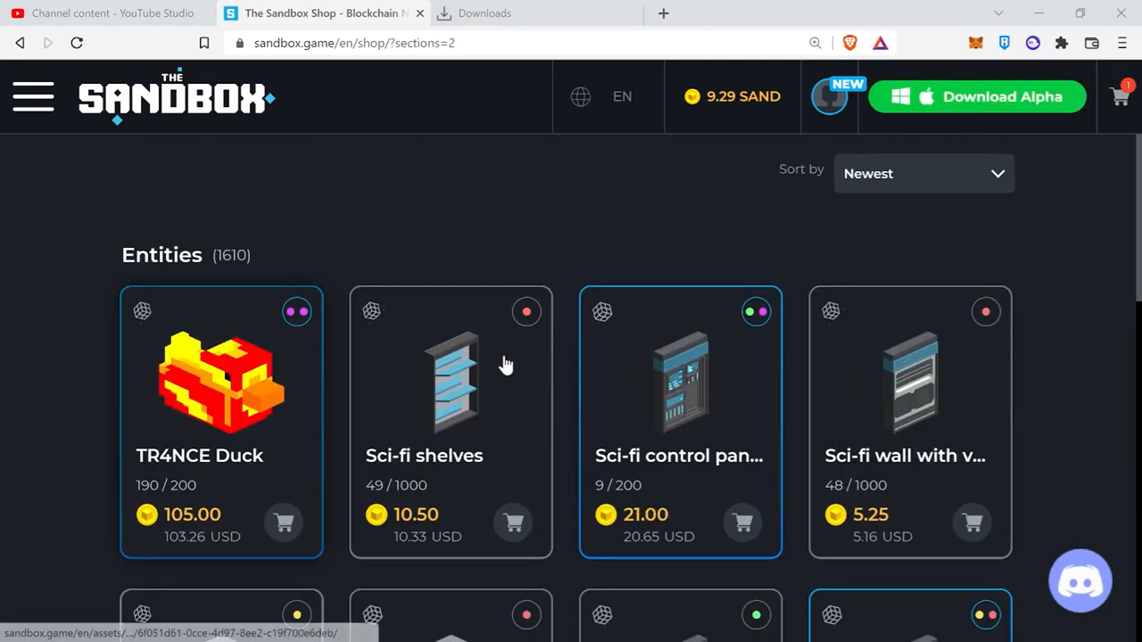
{"action": "left_click", "coordinate": [925, 173]}
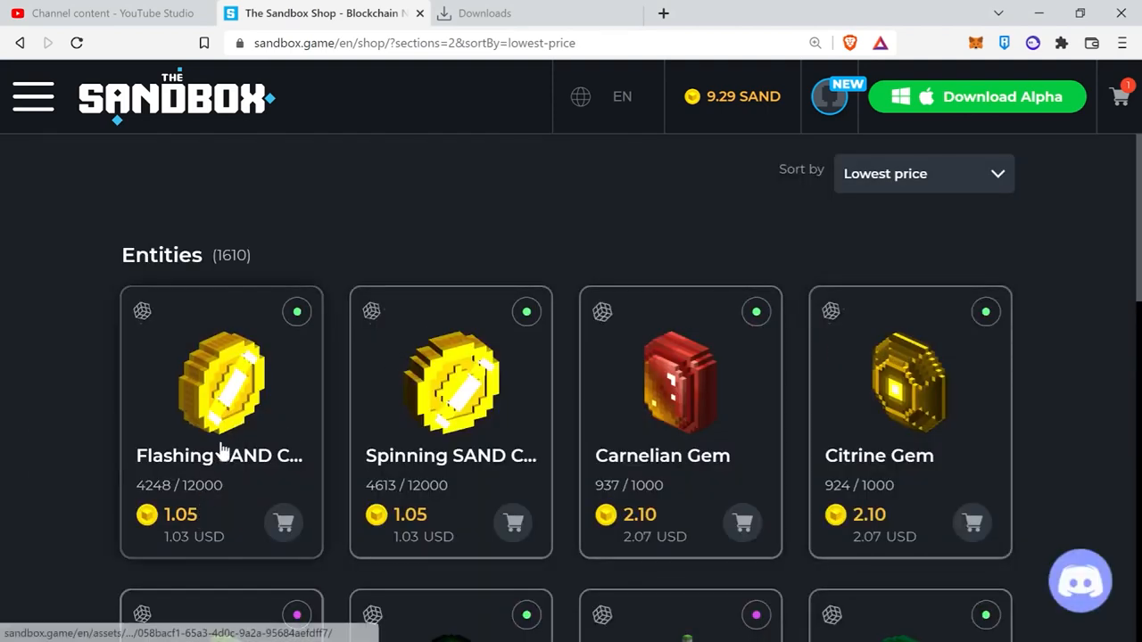
{"action": "mouse_move", "coordinate": [253, 419]}
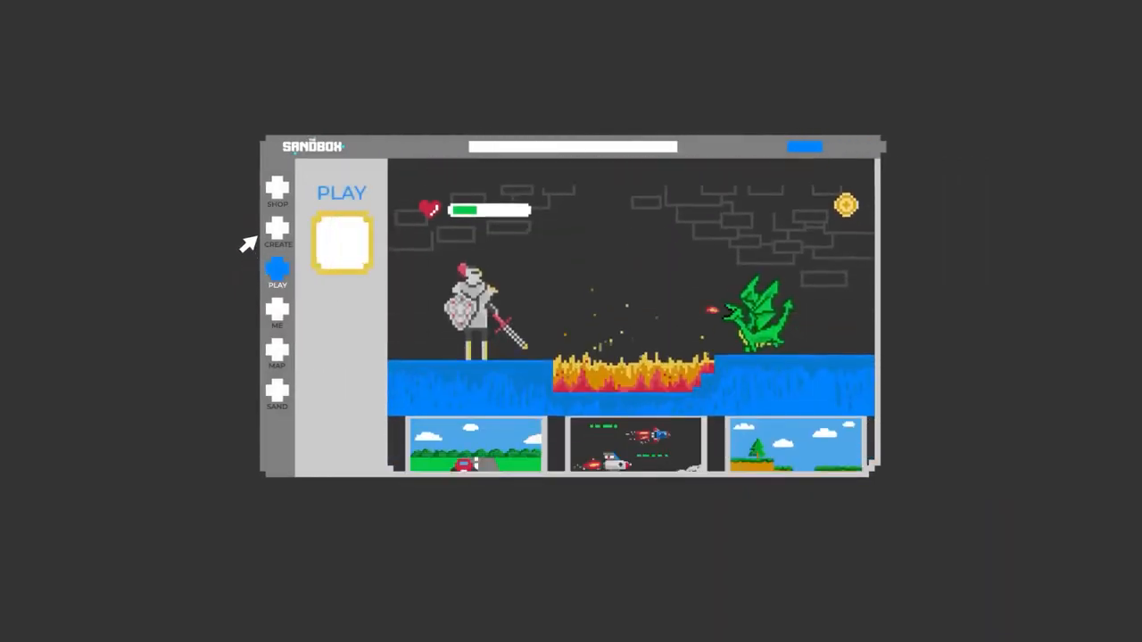
{"action": "left_click", "coordinate": [277, 306]}
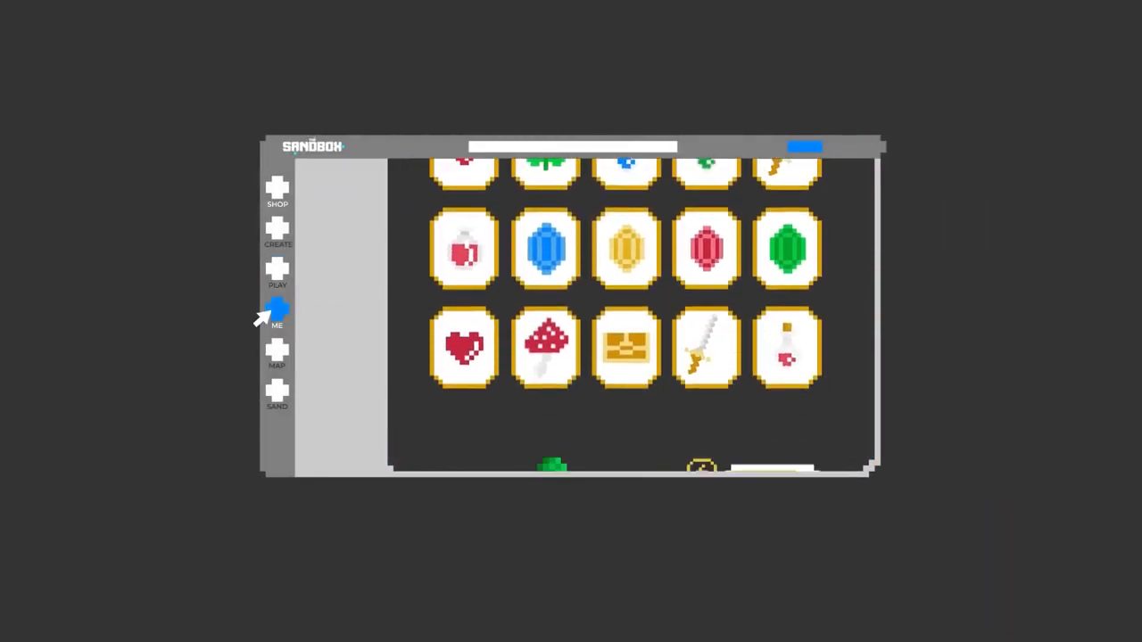
{"action": "left_click", "coordinate": [277, 357]}
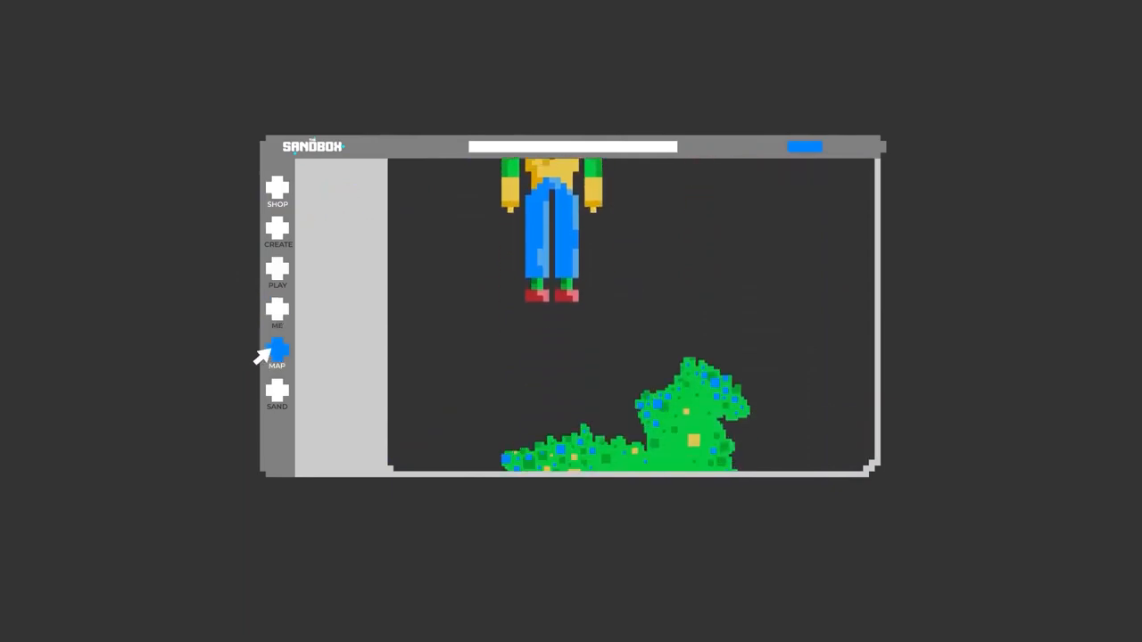